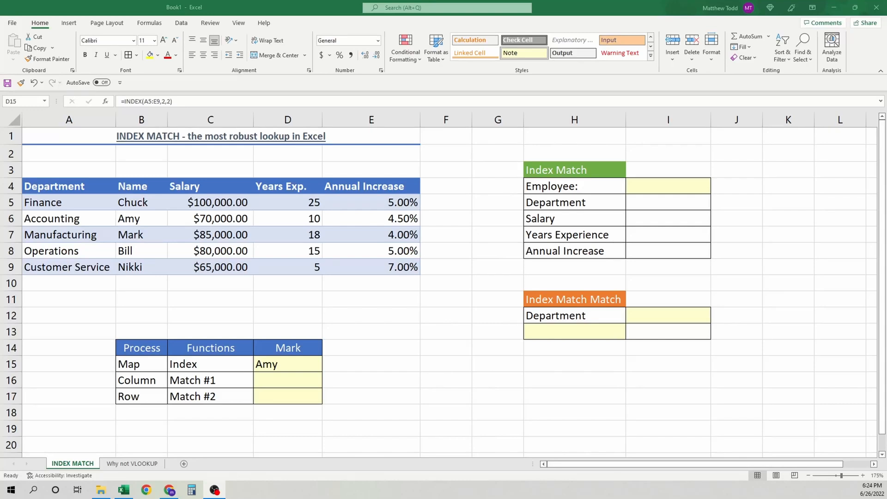
mouse_move(135, 451)
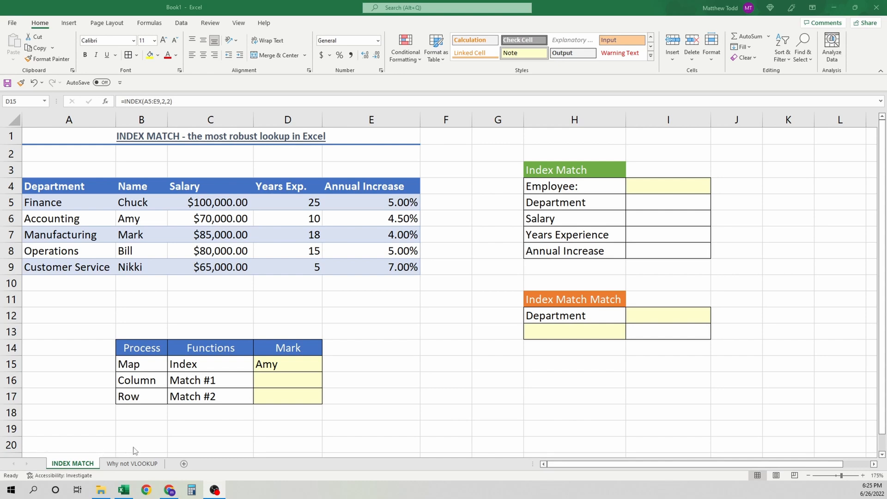
mouse_move(84, 188)
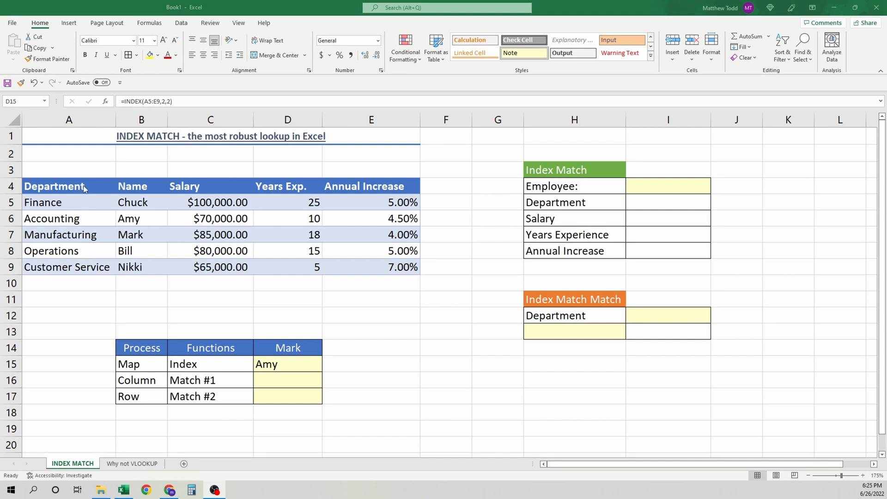
mouse_move(93, 186)
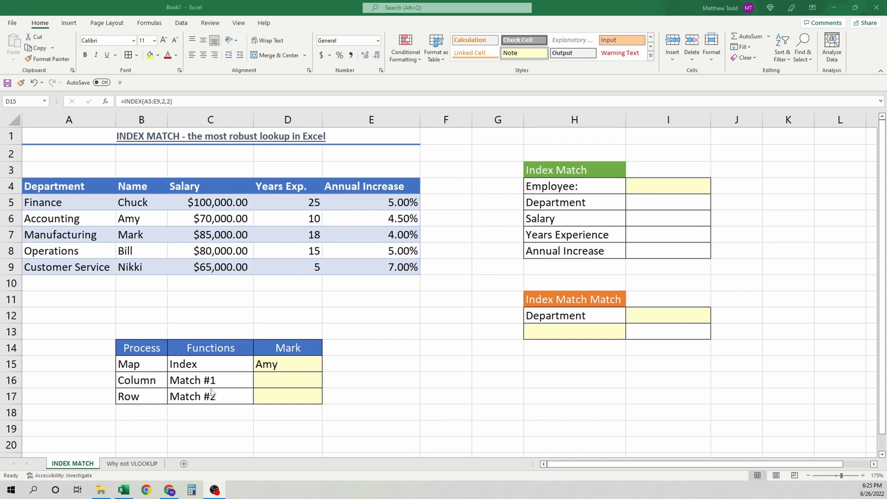
mouse_move(533, 202)
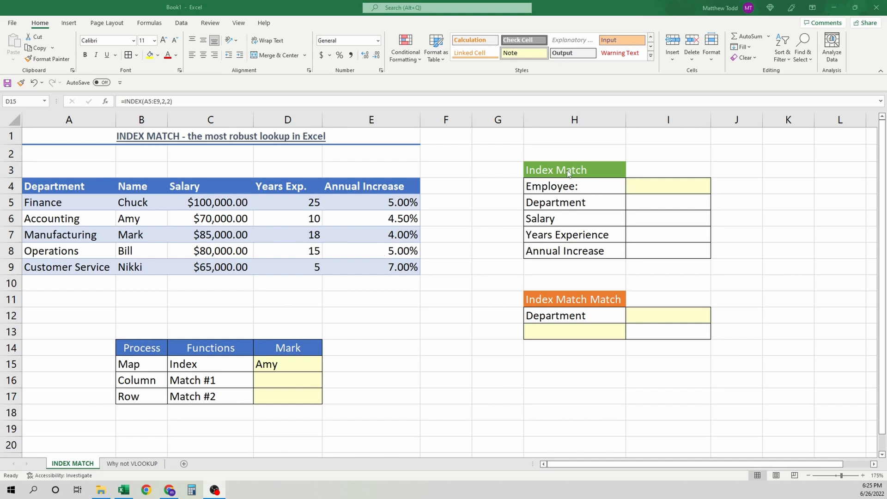
mouse_move(576, 300)
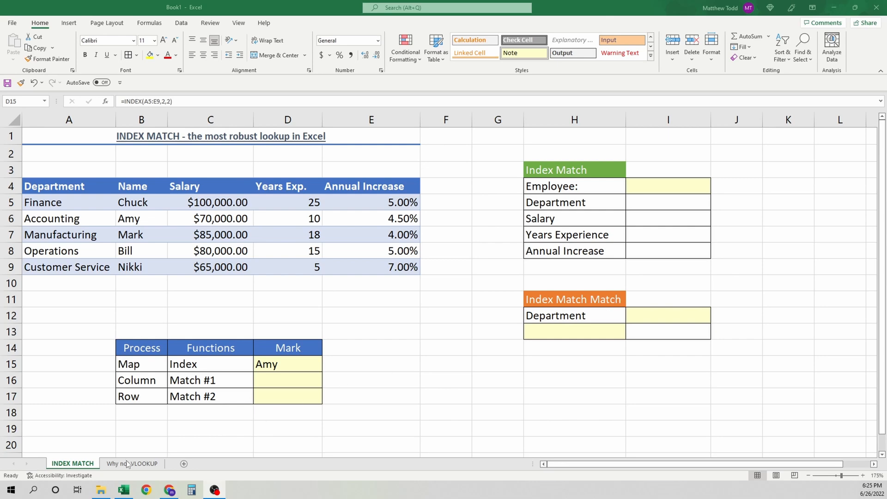
Step: Enter =VLOOKUP(D9,B2:C6,2,0) in D10 so Chuck's salary shows $100,000.00
click(132, 463)
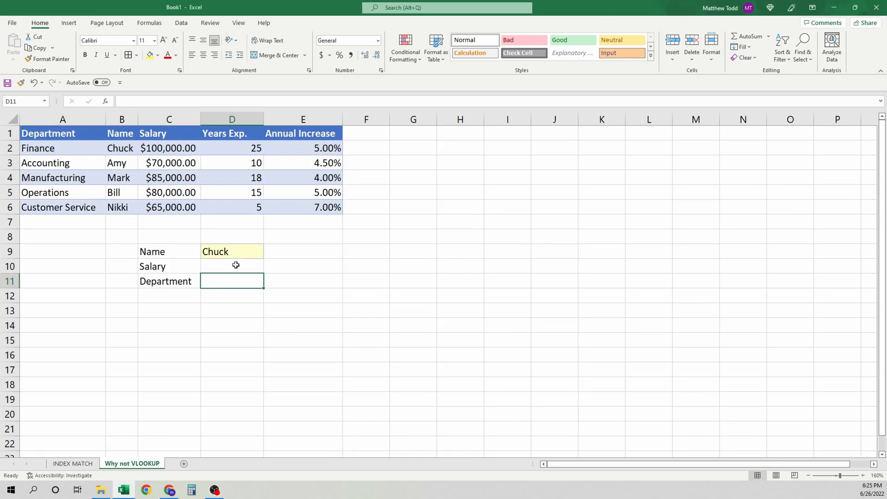
click(231, 266)
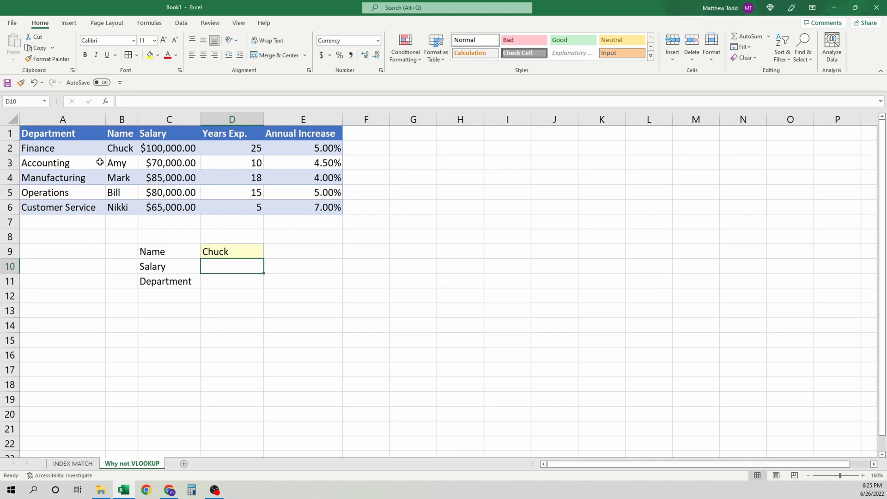
mouse_move(280, 235)
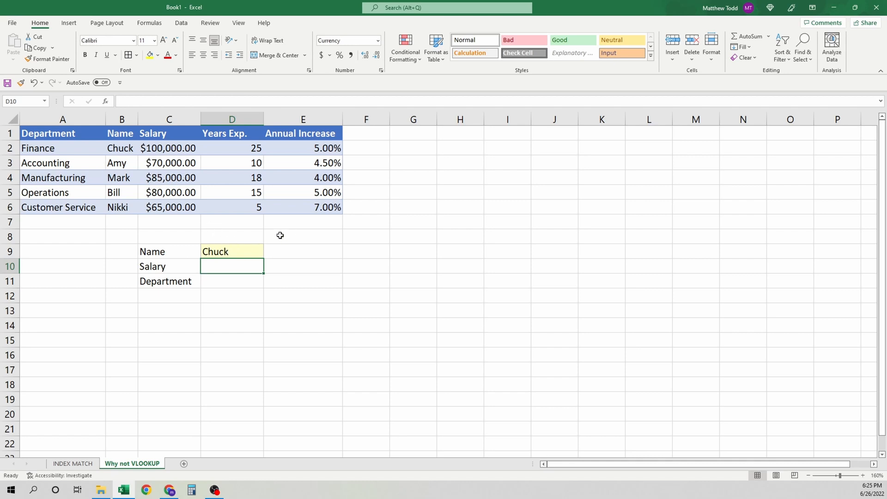
mouse_move(222, 266)
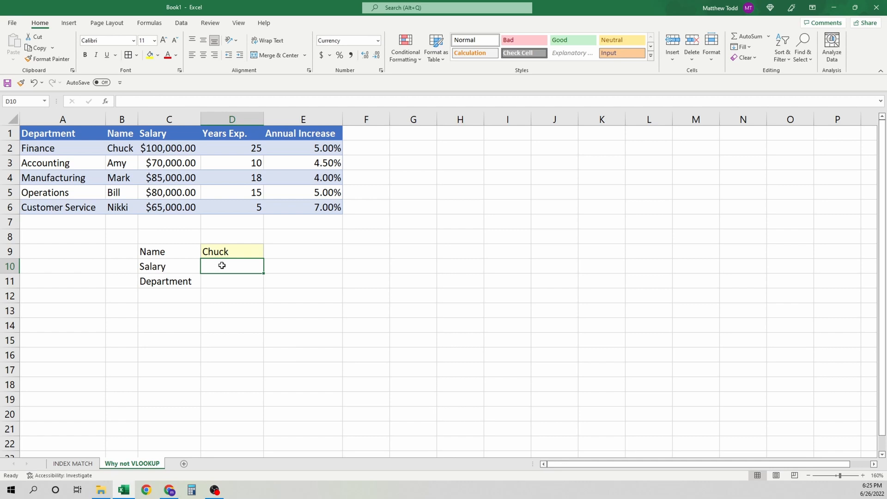
text(=VLOOKUP()
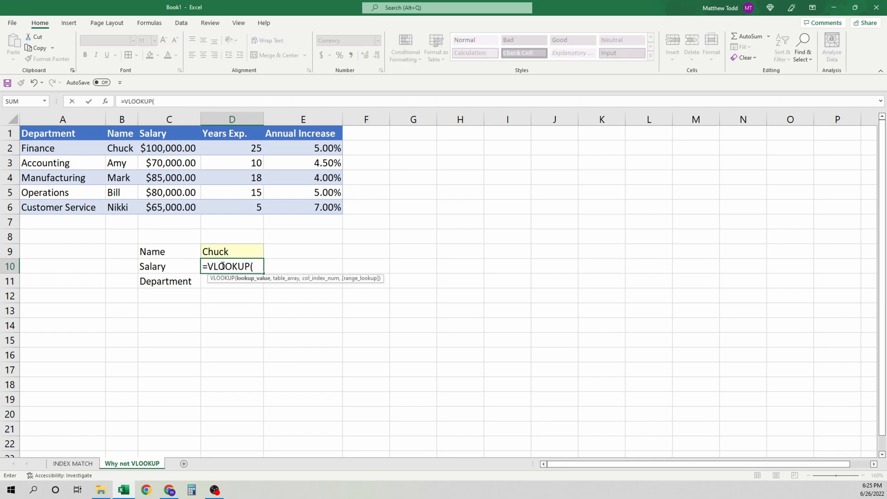
click(231, 251)
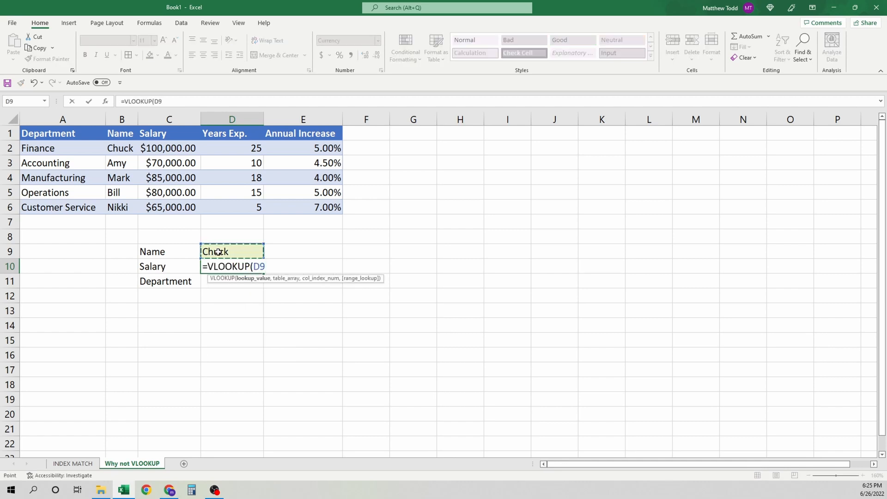
drag(119, 147, 169, 199)
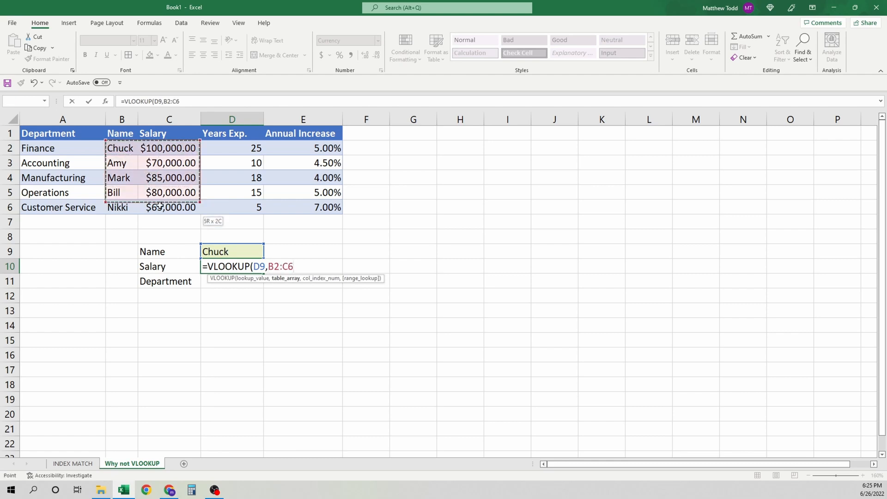
text(,)
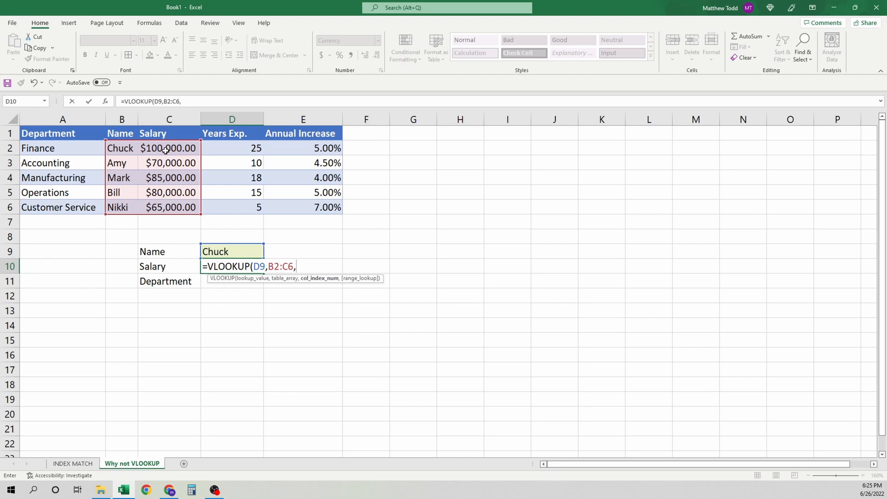
text(2)
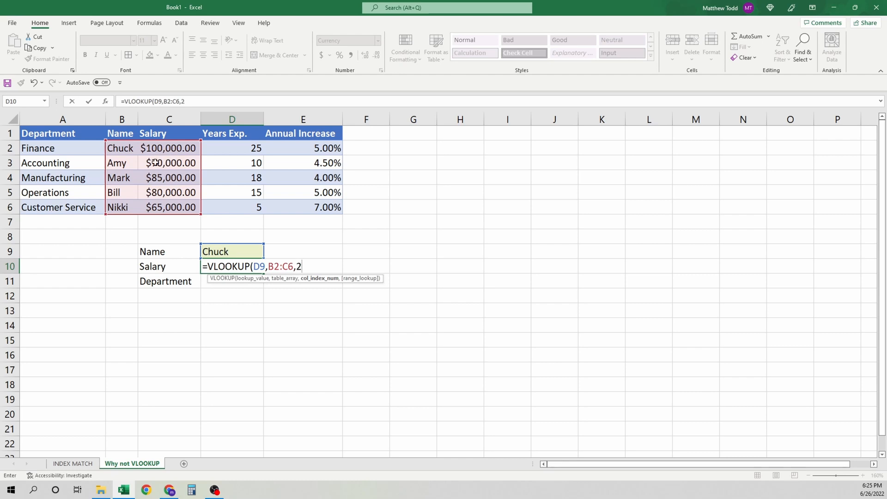
text(0)
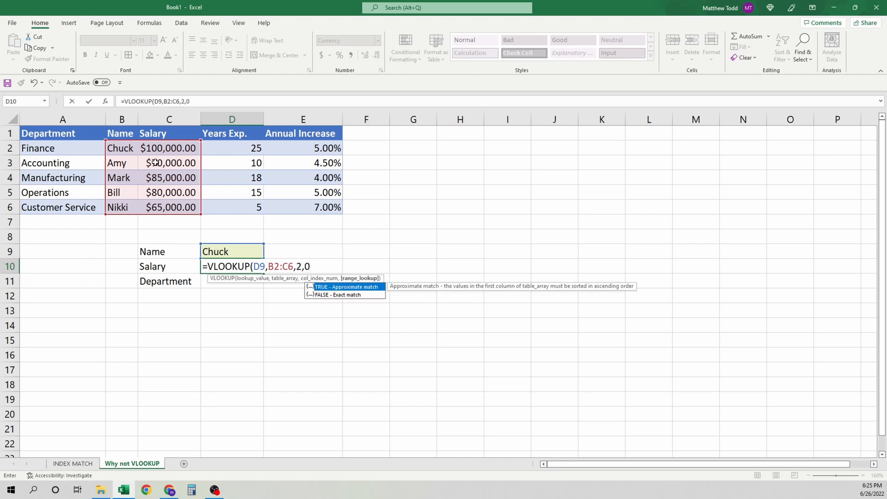
text())
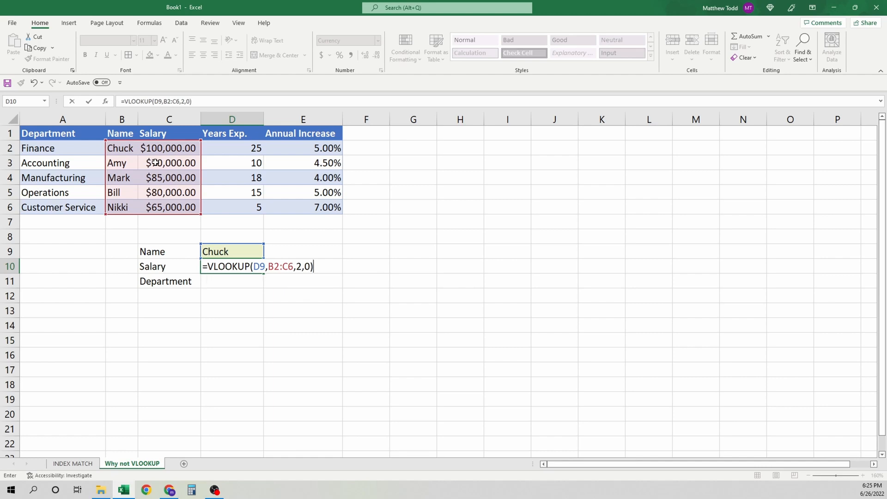
key(Enter)
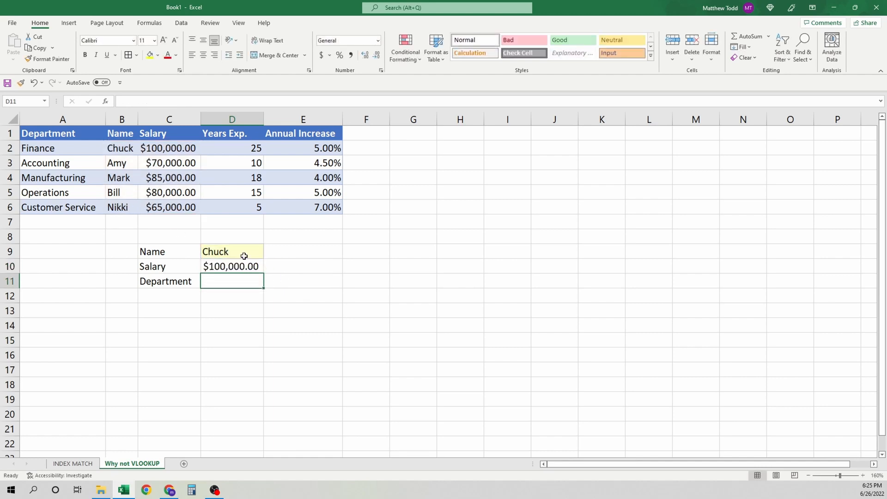
mouse_move(280, 249)
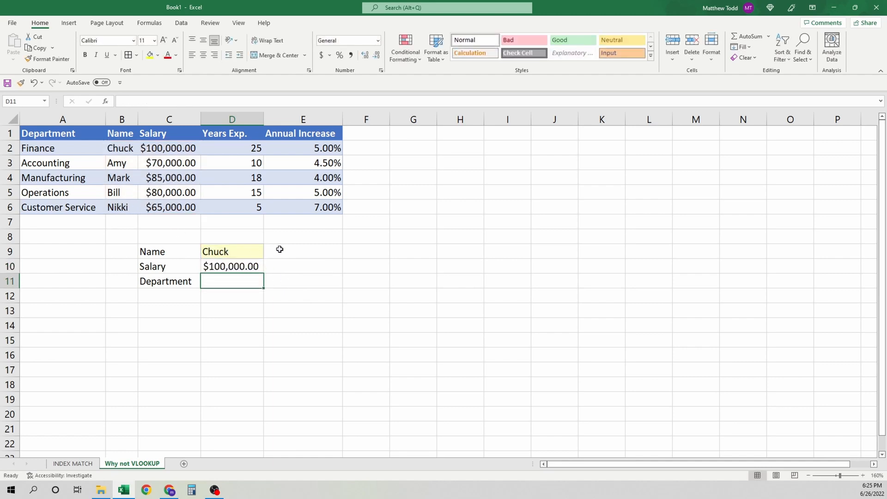
Step: Enter a VLOOKUP of Chuck over the Department–Name columns, column 1, exact match, returning #N/A
text(=vl)
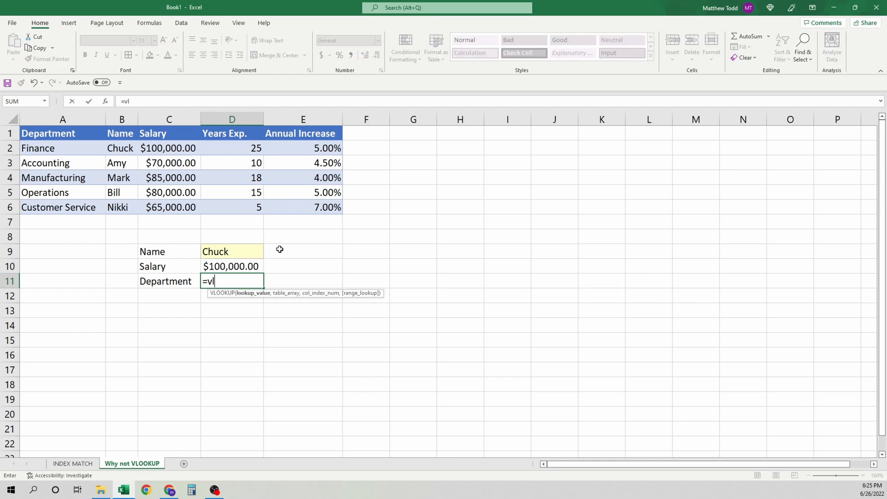
click(232, 251)
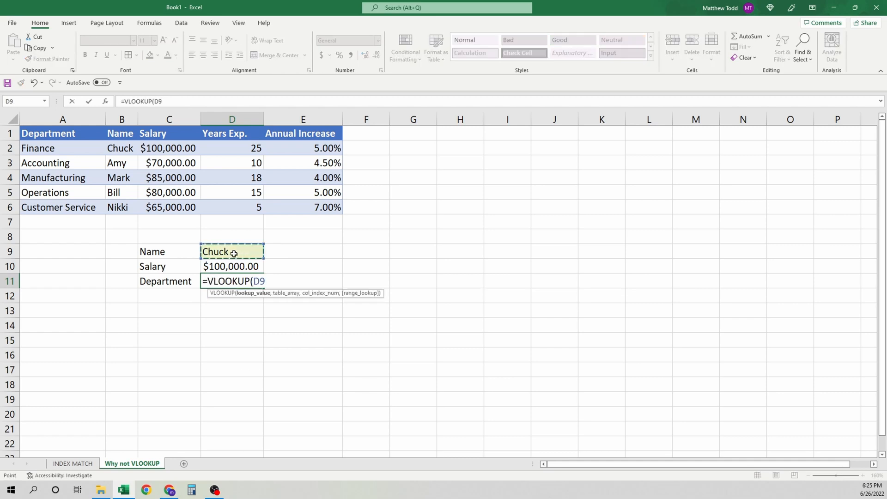
text(,A1:B6)
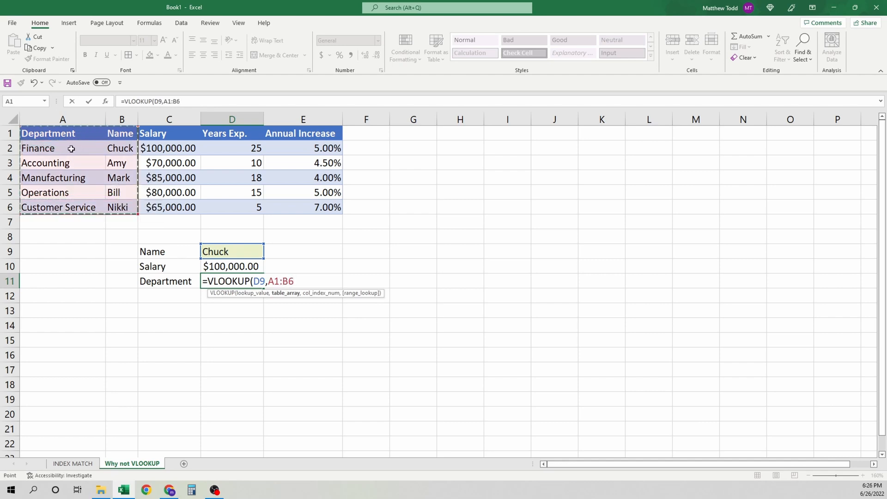
text(,)
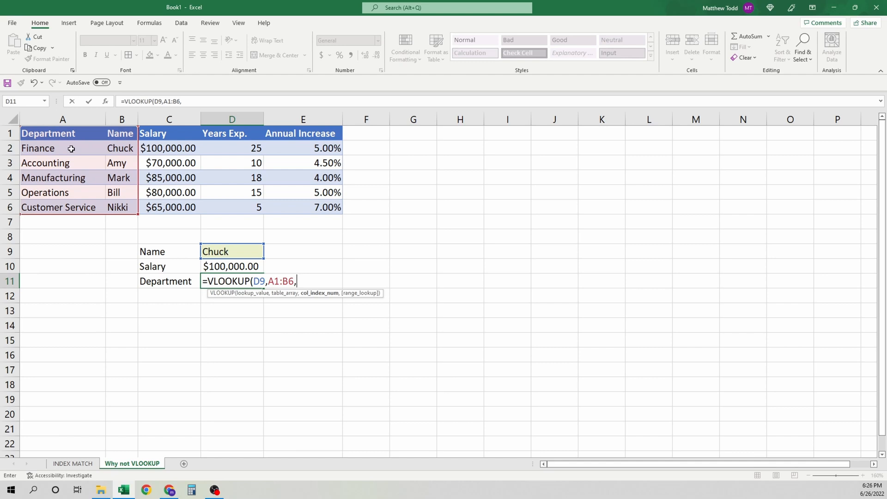
text(1)
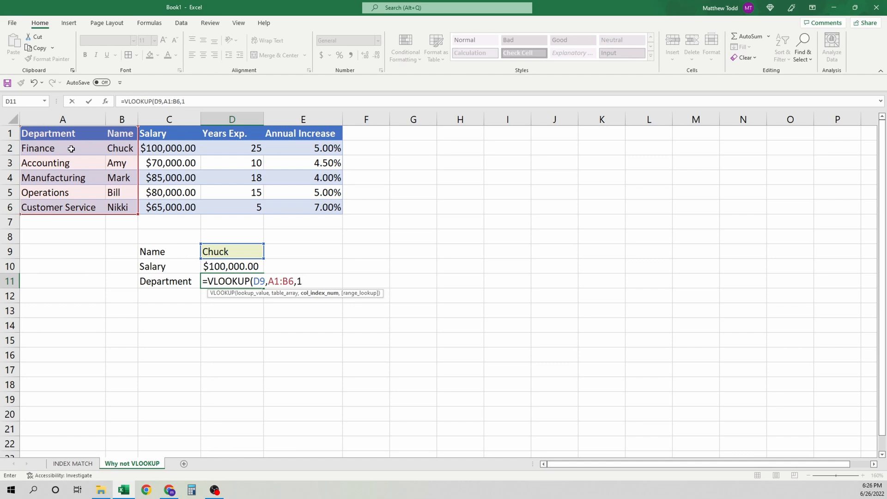
text(,)
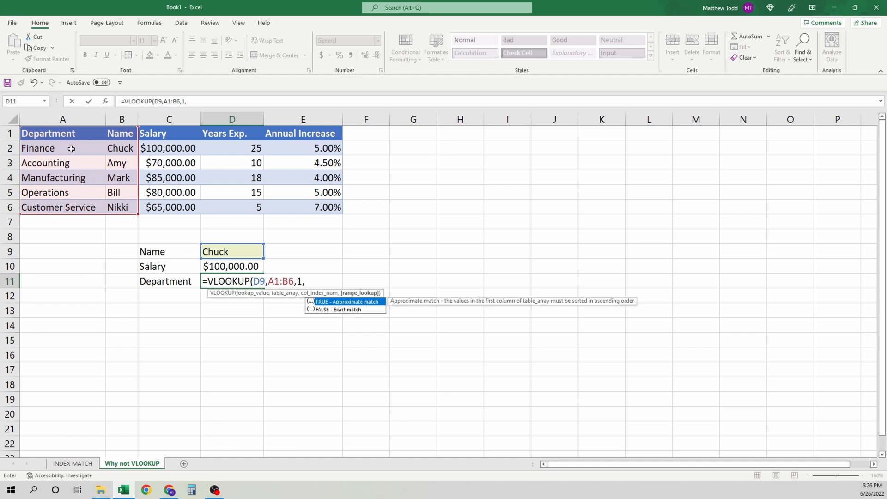
text(0)
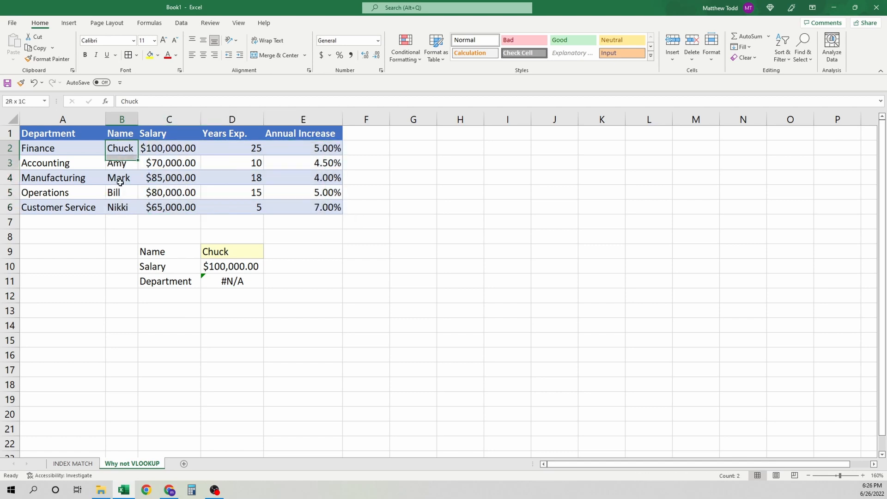
Step: Insert a blank column before Salary so Chuck's salary lookup drops to $0.00
drag(120, 148, 120, 206)
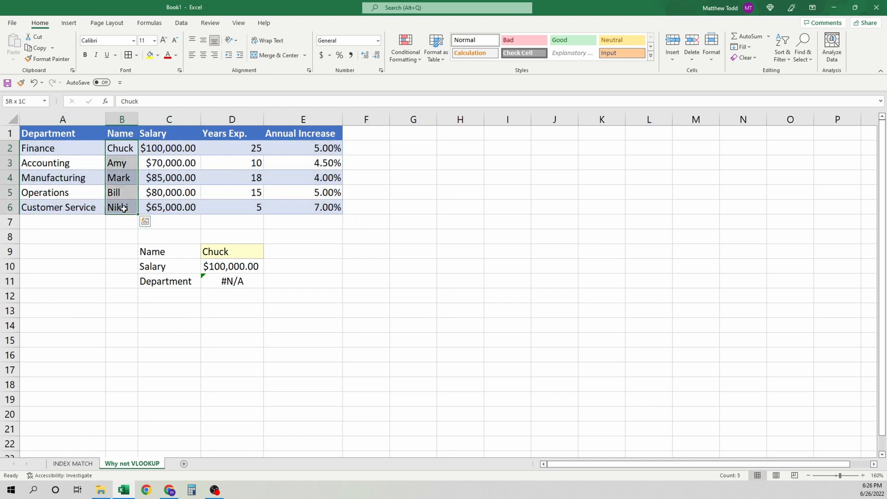
click(121, 147)
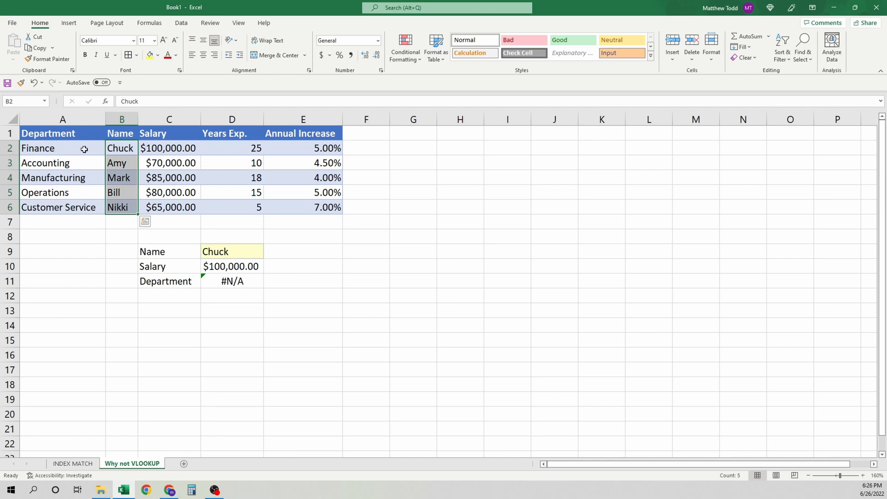
click(169, 148)
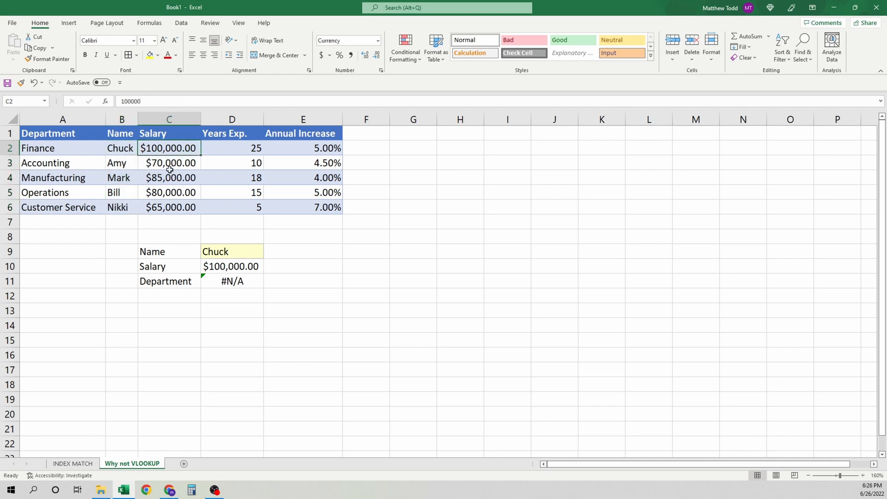
click(168, 119)
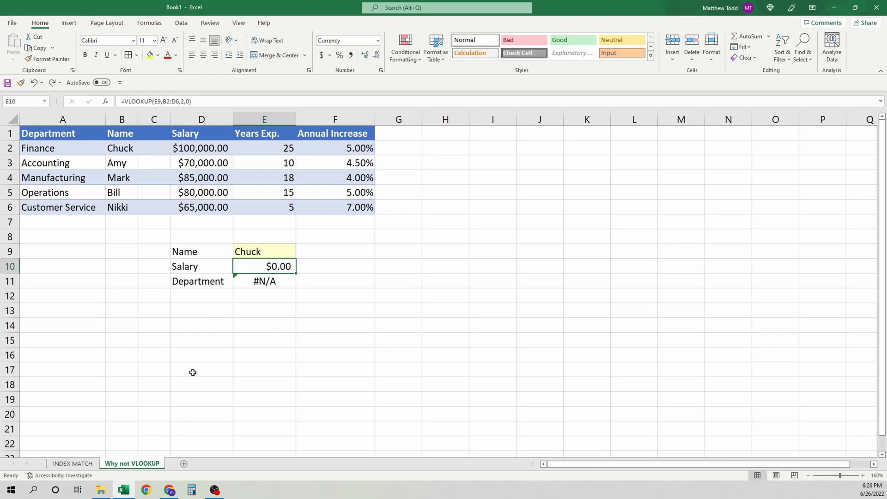
Step: On the INDEX MATCH sheet, clear the Map cell and start =INDEX( over the employee table A5:E9
click(72, 463)
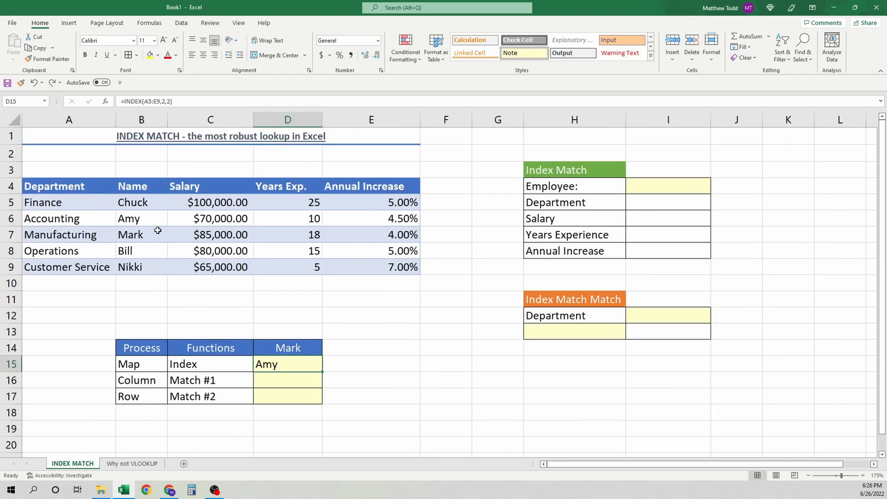
mouse_move(331, 362)
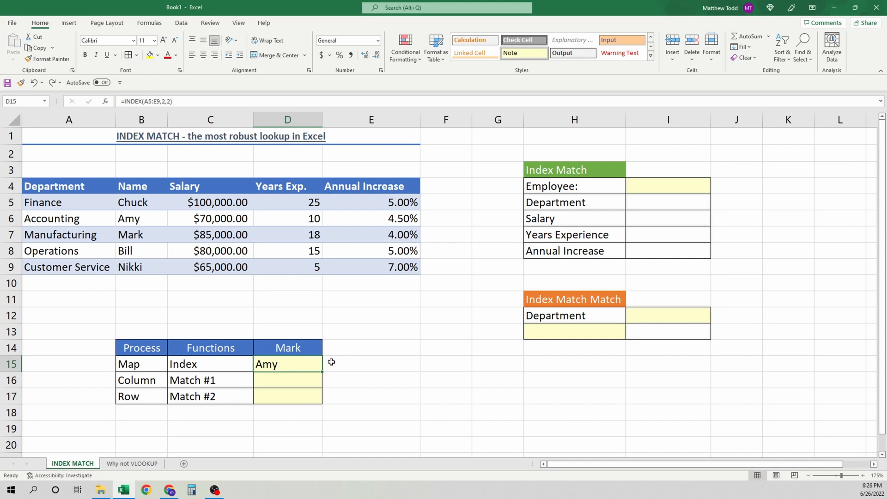
key(ctrl+z)
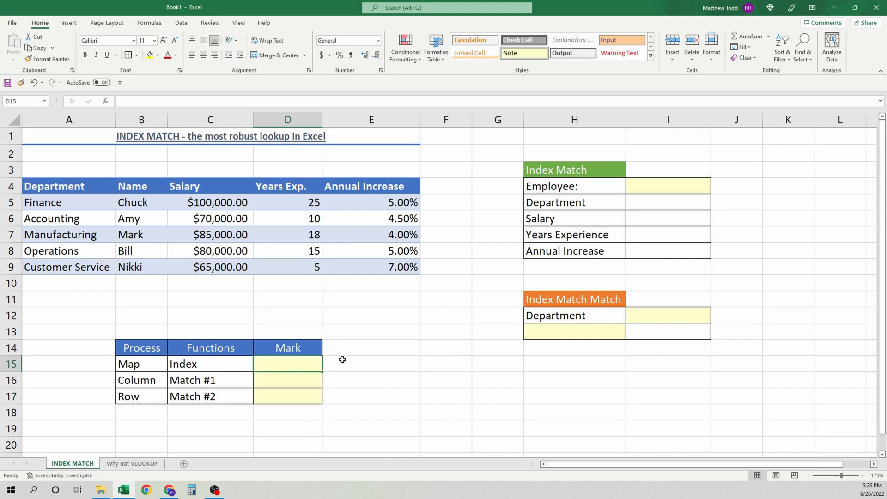
mouse_move(129, 330)
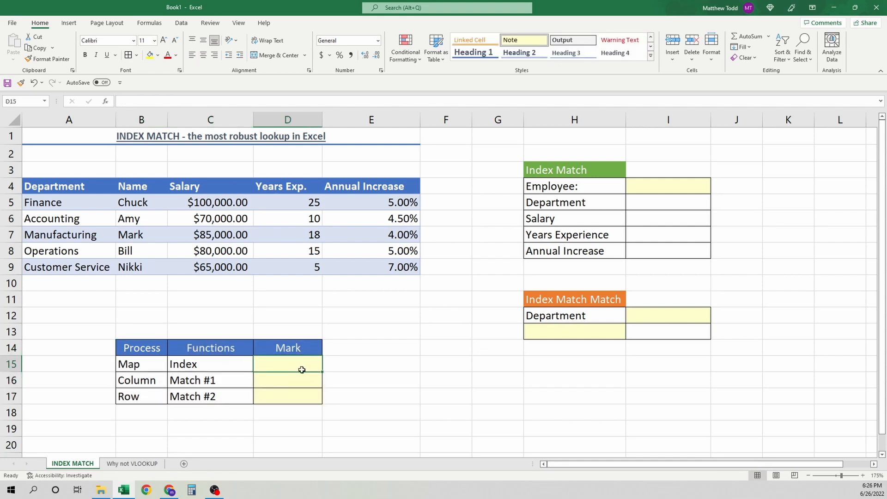
text(=INDEX()
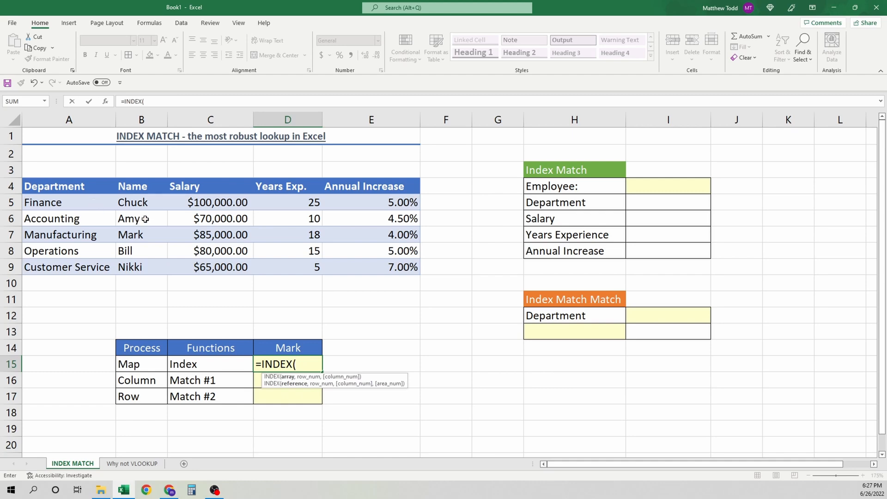
mouse_move(148, 234)
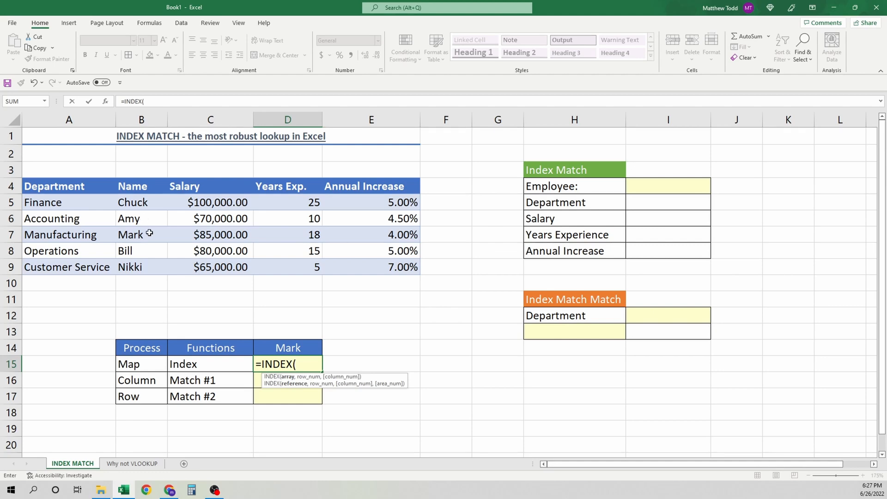
click(68, 202)
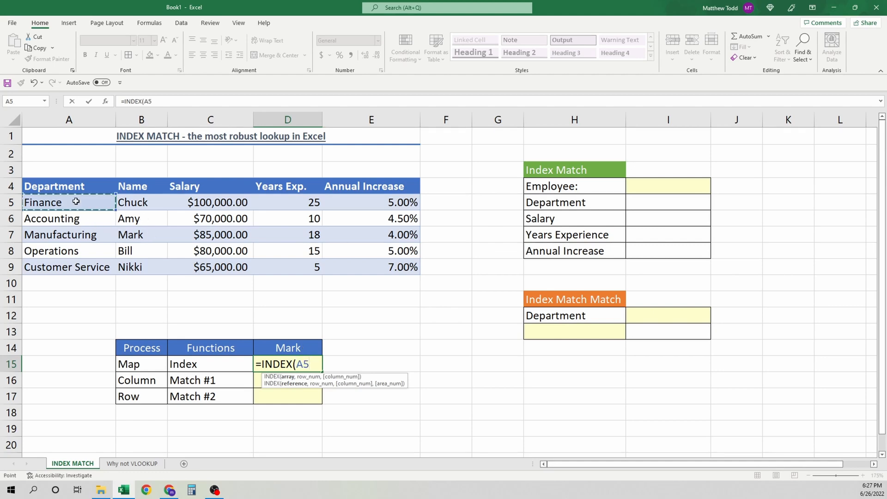
drag(43, 202, 396, 267)
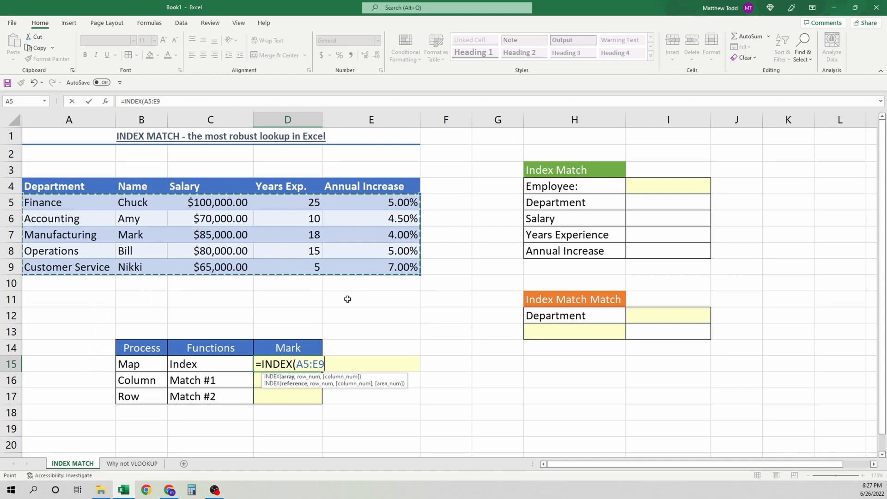
Step: Finish the INDEX with row 3, column 2 so the Map cell returns Mark
text(,)
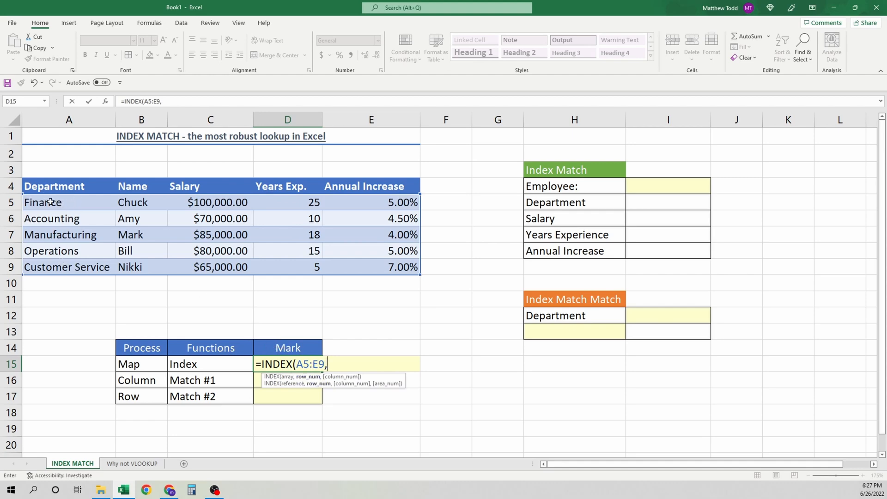
mouse_move(53, 234)
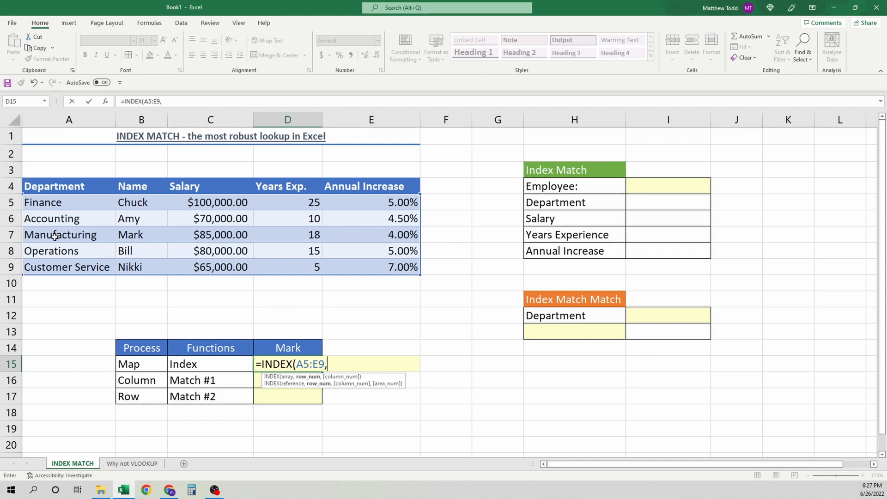
text(3)
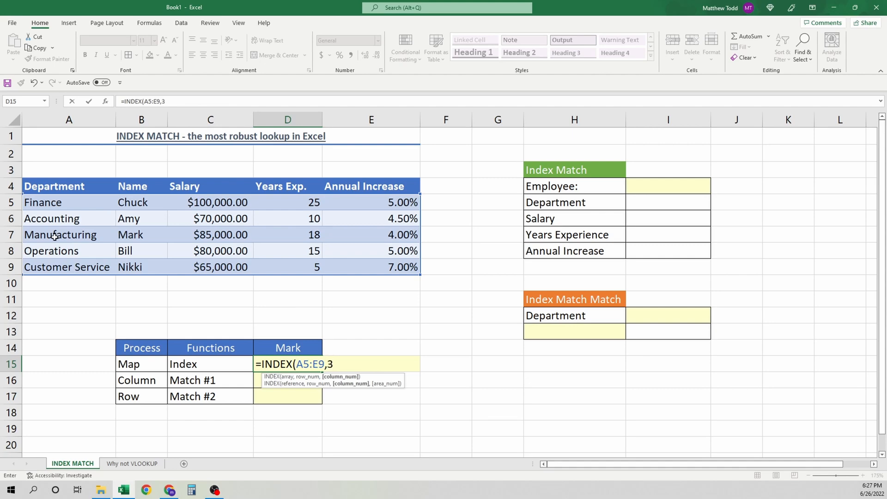
text(,)
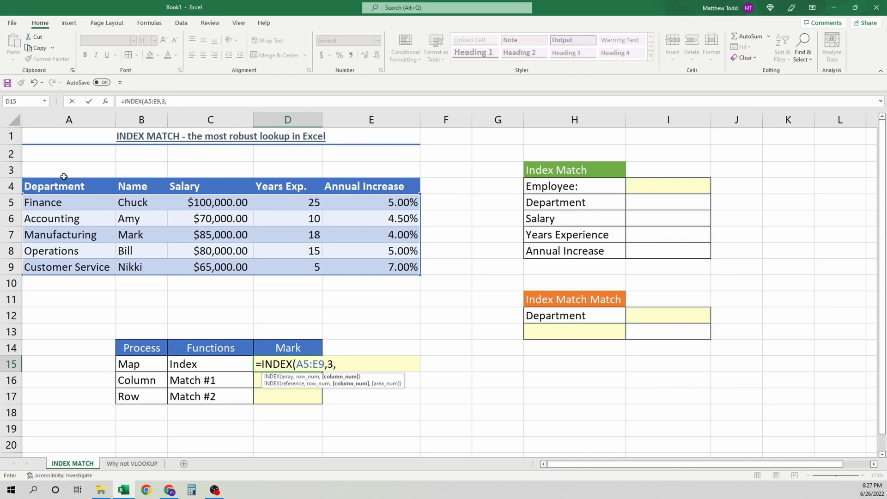
mouse_move(100, 193)
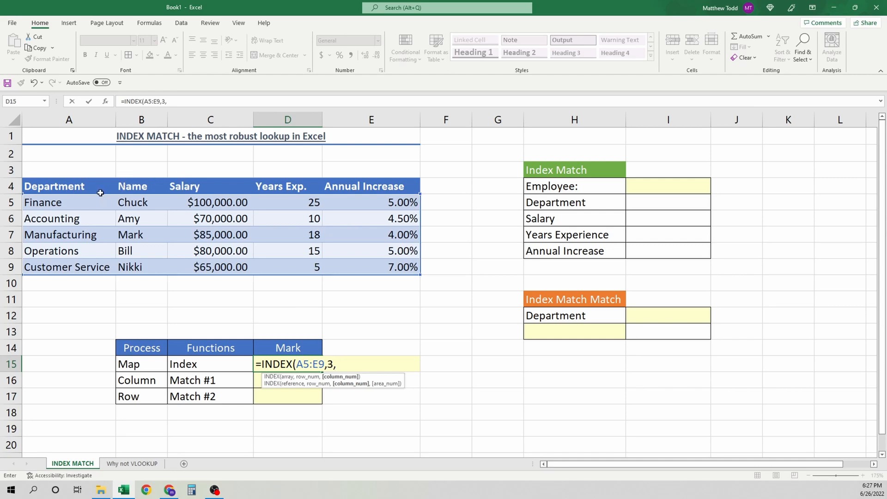
text(2)
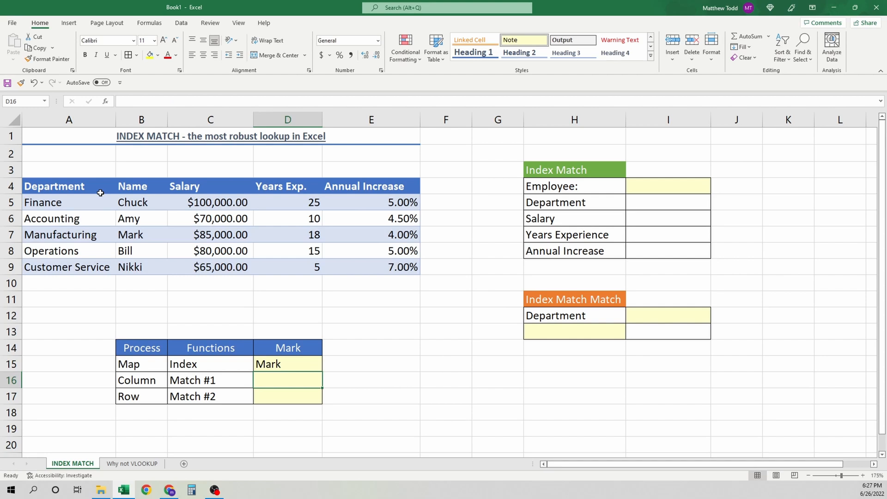
text(=)
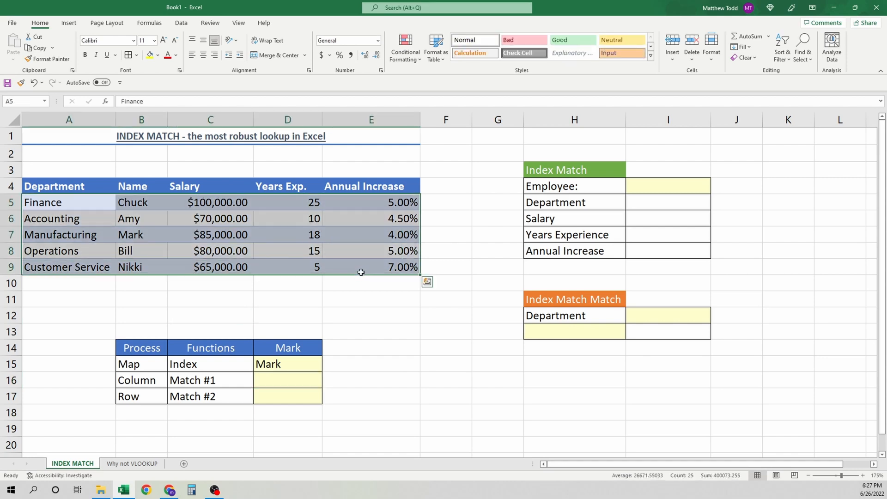
mouse_move(94, 219)
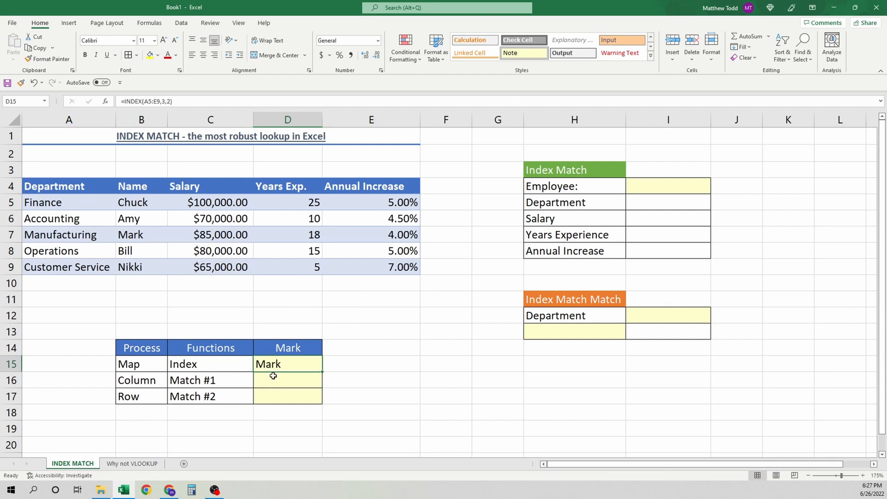
Step: Enter =MATCH(D15,A7:E7,0) in D16 so Match #1 returns 2 for Mark in the Manufacturing row
text(=ma)
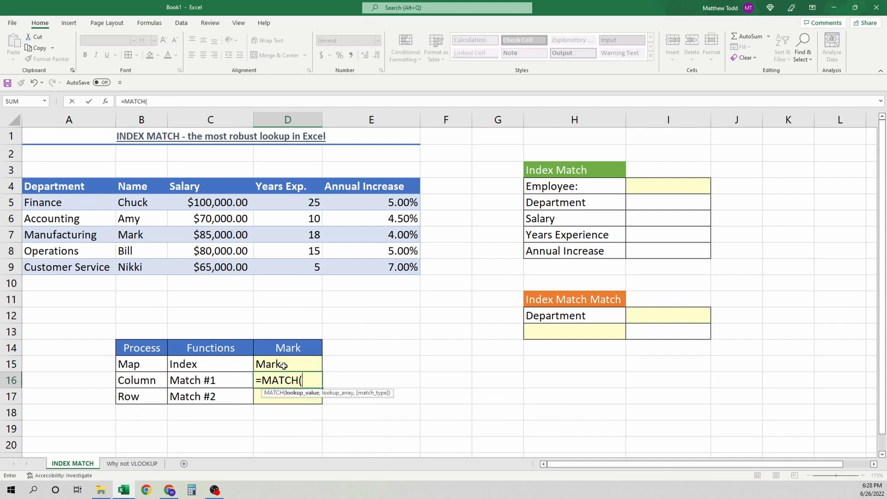
click(268, 364)
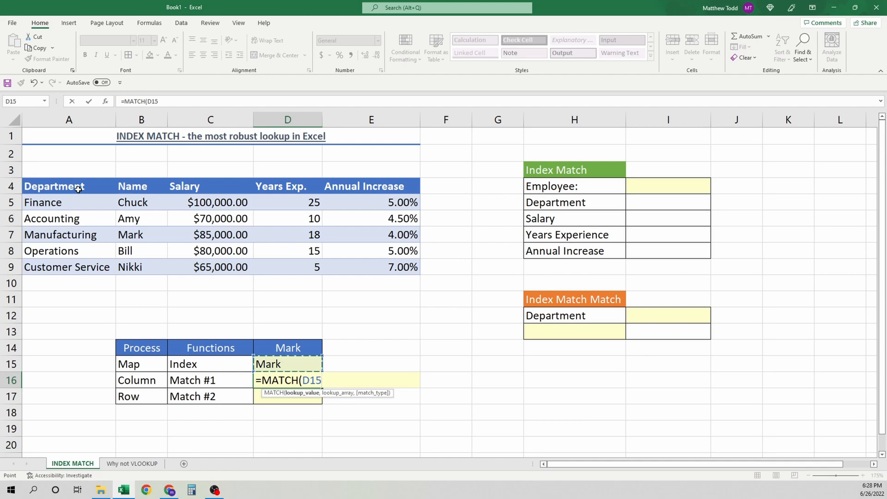
text(,)
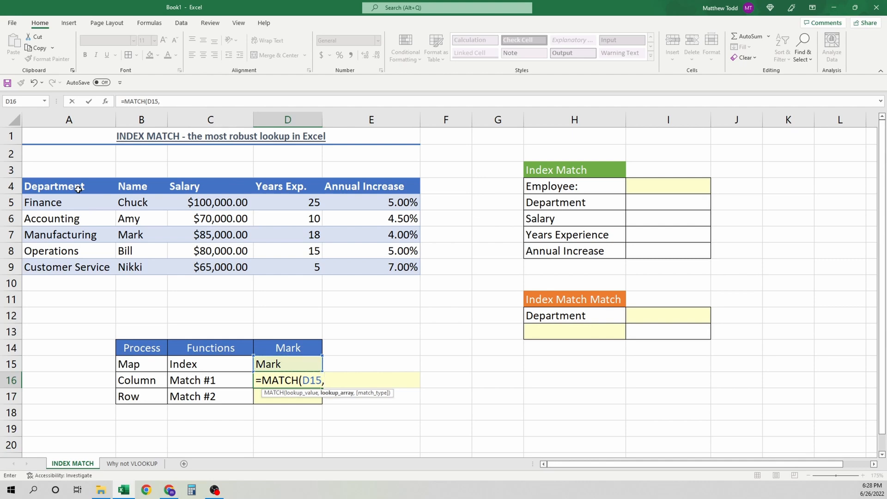
mouse_move(136, 201)
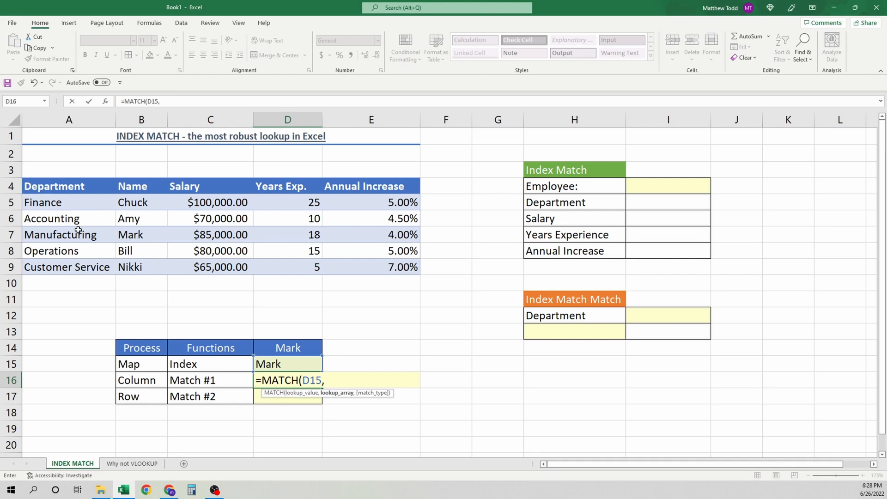
drag(43, 235, 396, 234)
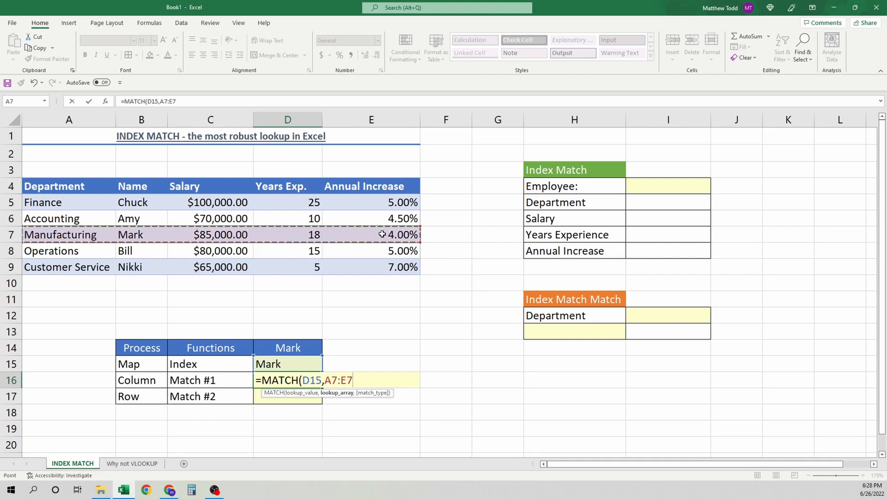
text(,)
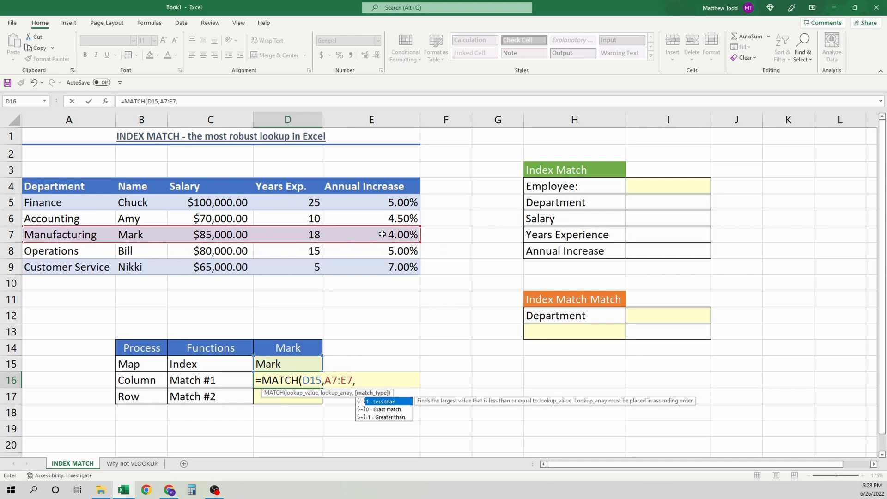
text(0)
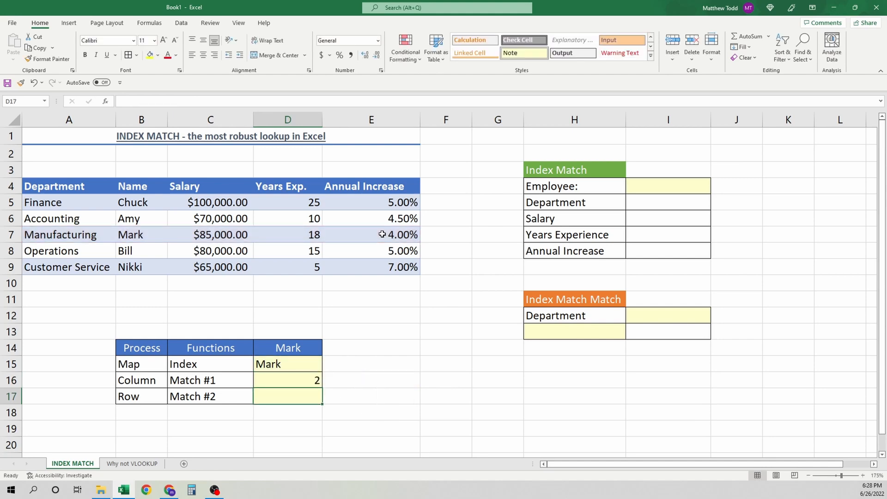
click(287, 363)
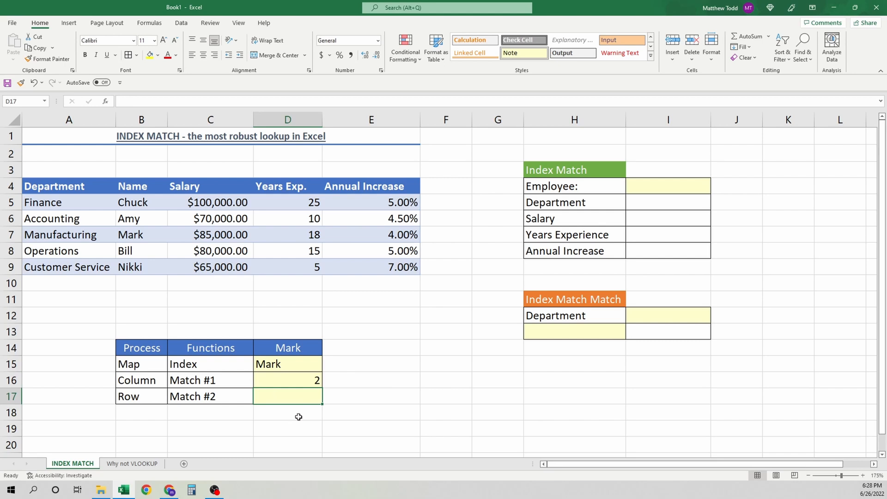
Step: Enter =MATCH(D15,B5:B9,0) in D17 so Match #2 returns 3 for Mark in the Name column
text(=match)
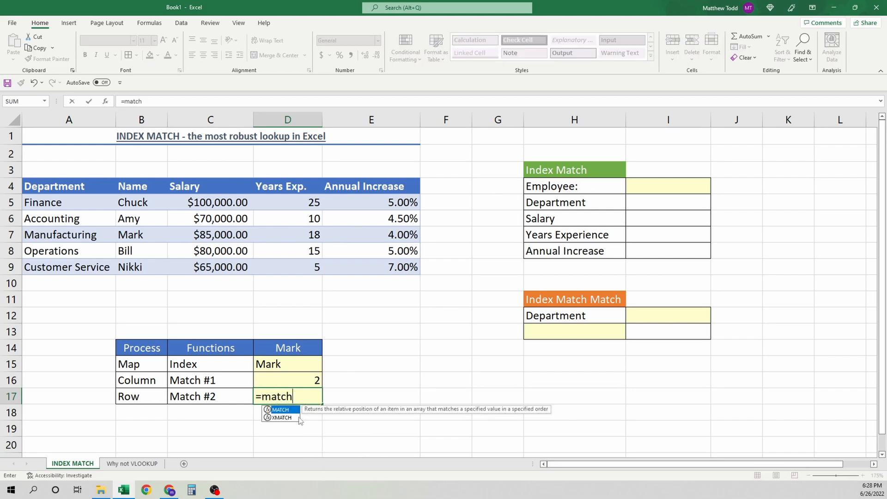
click(287, 363)
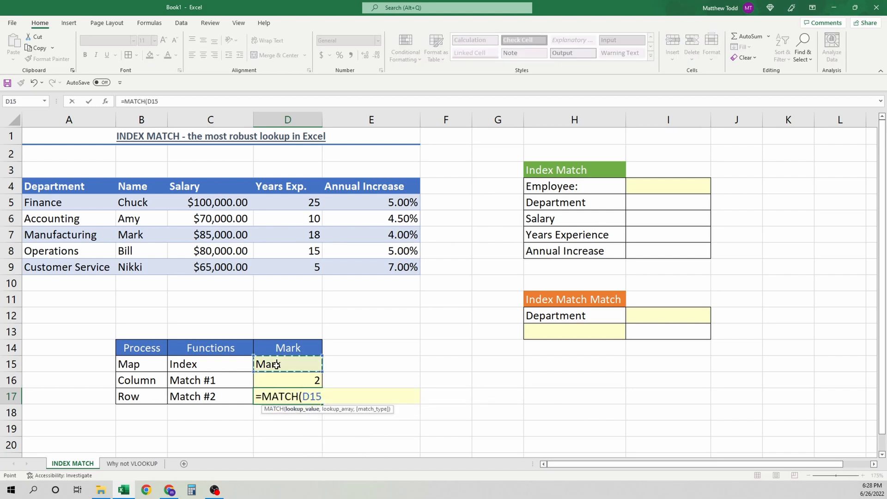
text(,)
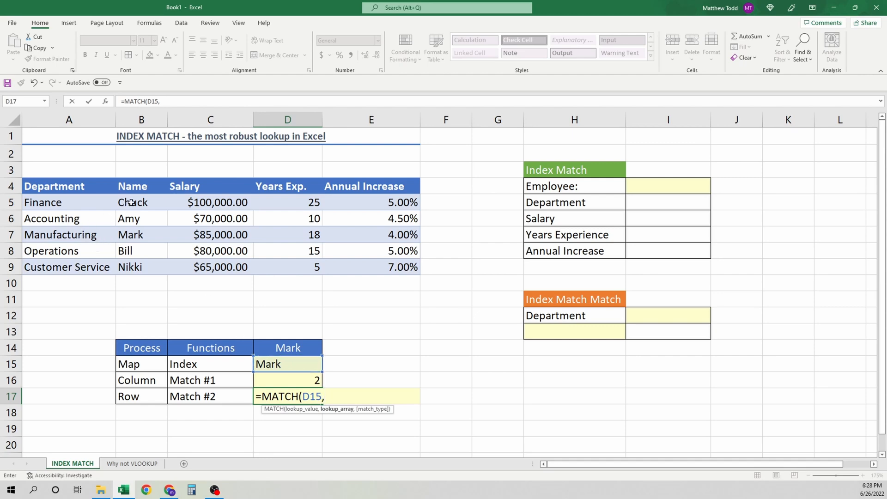
drag(141, 202, 141, 267)
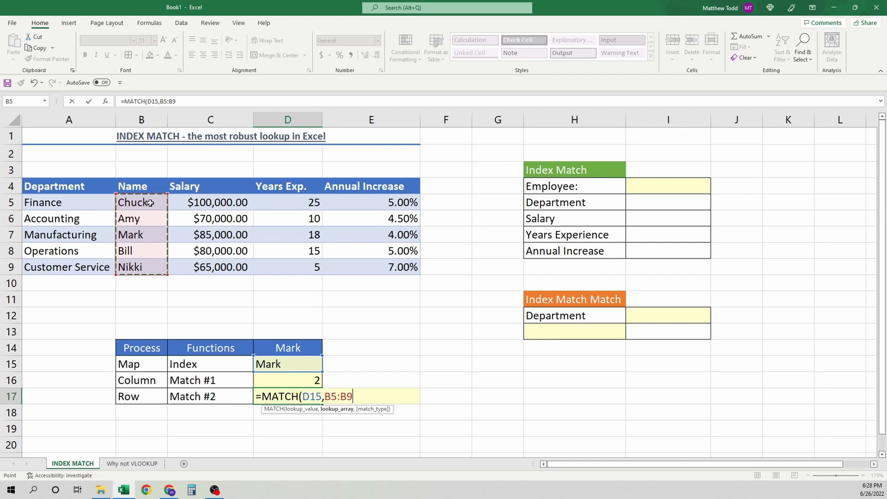
mouse_move(150, 233)
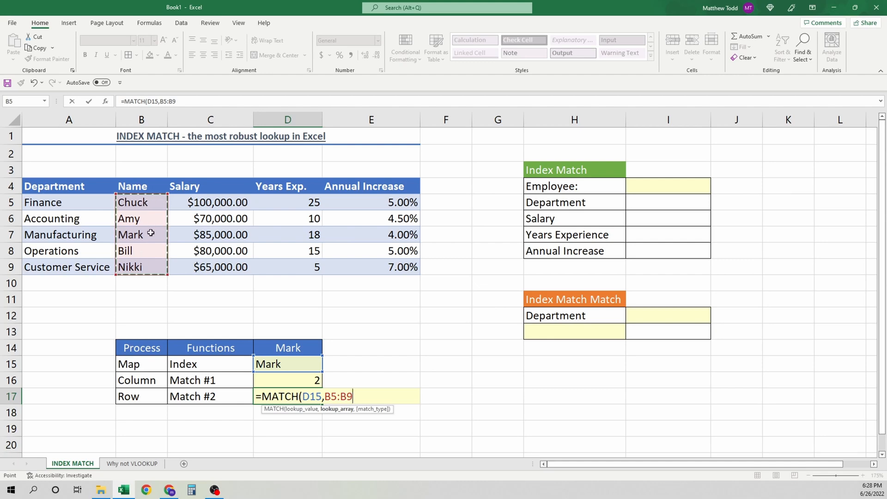
text(,0)
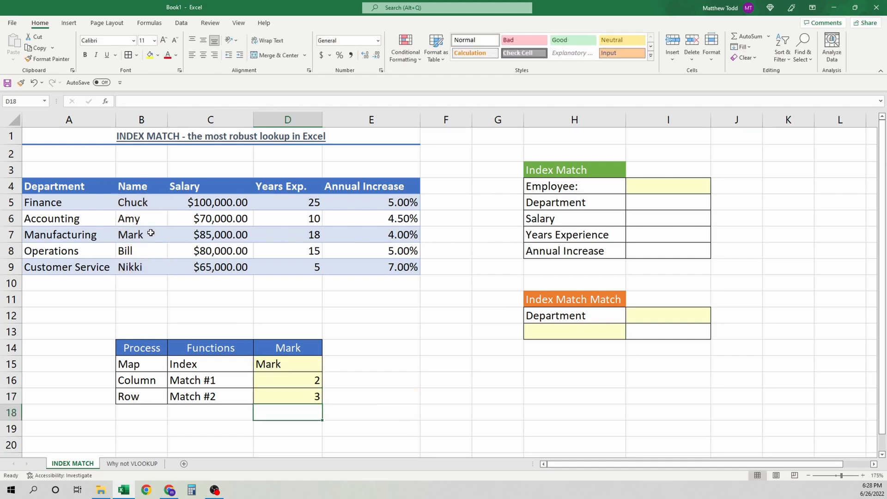
click(667, 186)
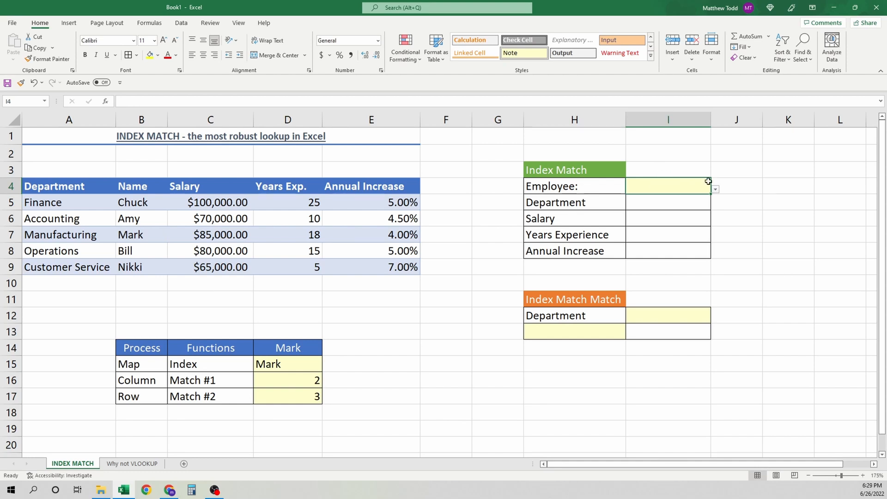
Step: Choose Amy from the Employee dropdown in I4
click(714, 189)
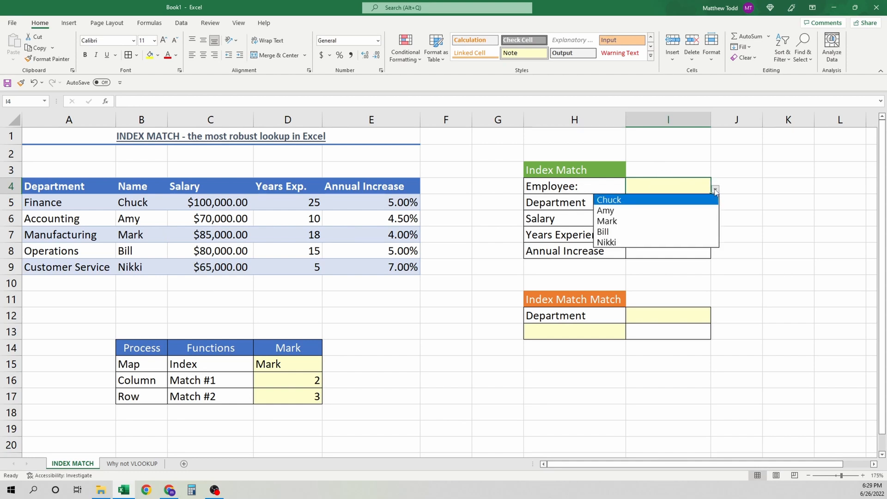
mouse_move(605, 210)
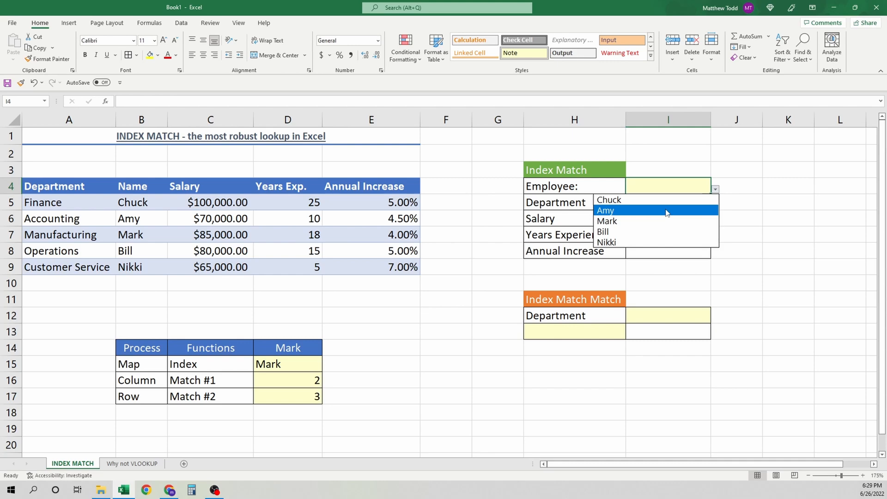
click(605, 209)
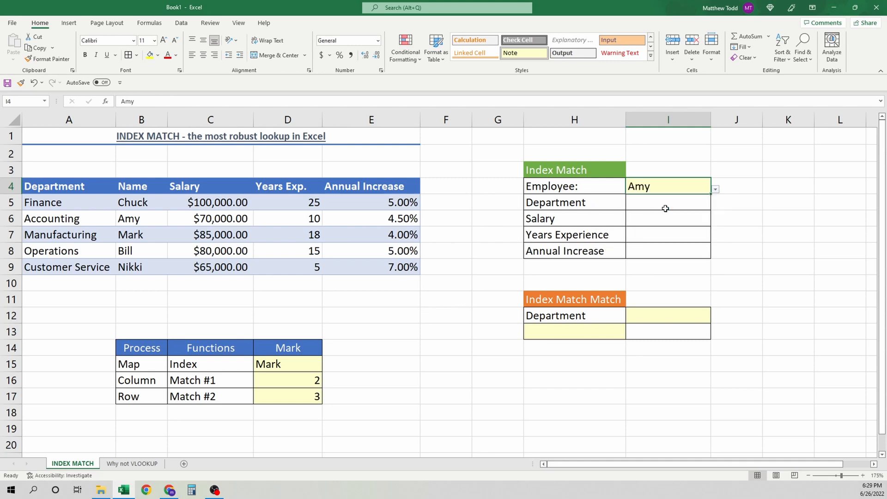
Step: Enter =INDEX(A5:A9,MATCH(I4,B5:B9,0)) in I5 so Department returns Accounting for Amy
text(=in)
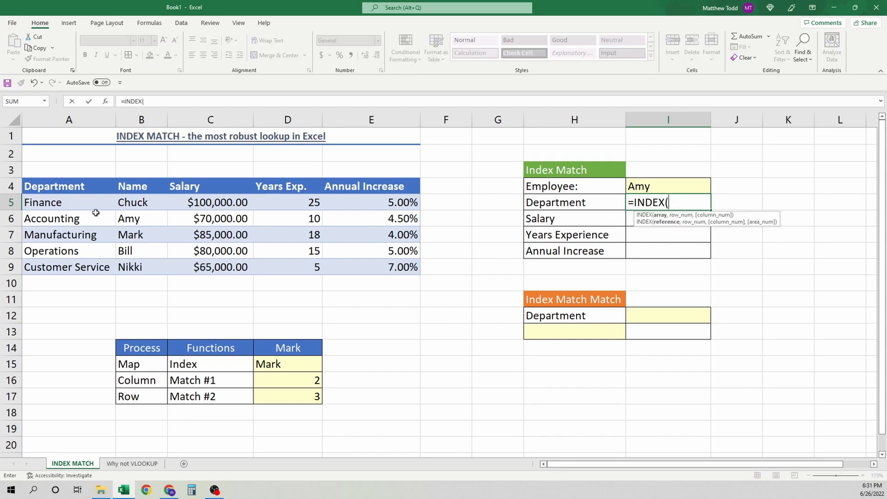
mouse_move(78, 202)
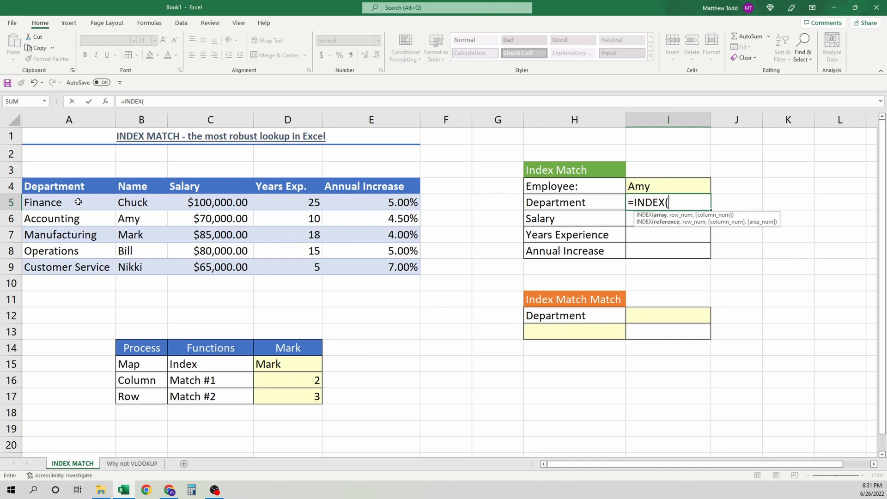
drag(43, 202, 42, 267)
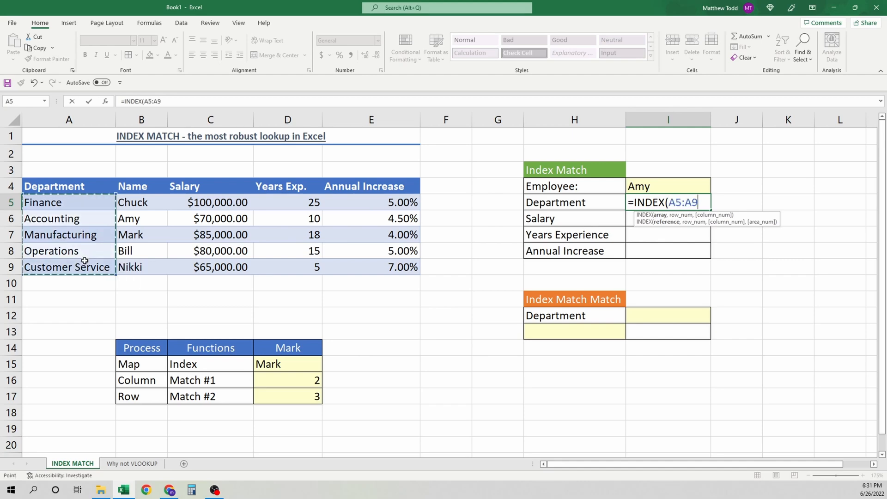
text(,)
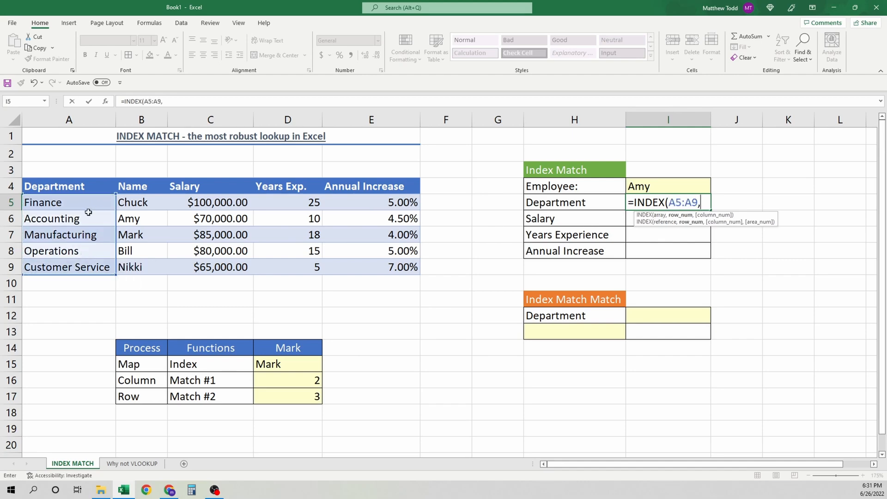
text(MATCH()
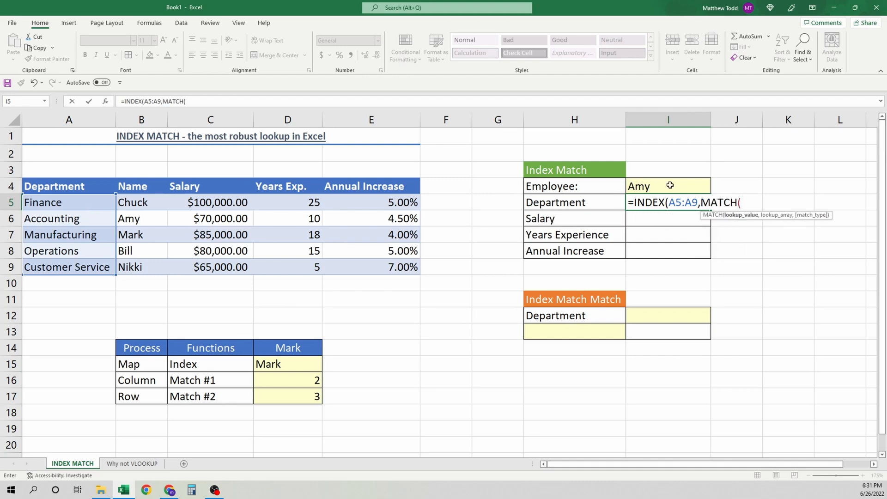
click(667, 186)
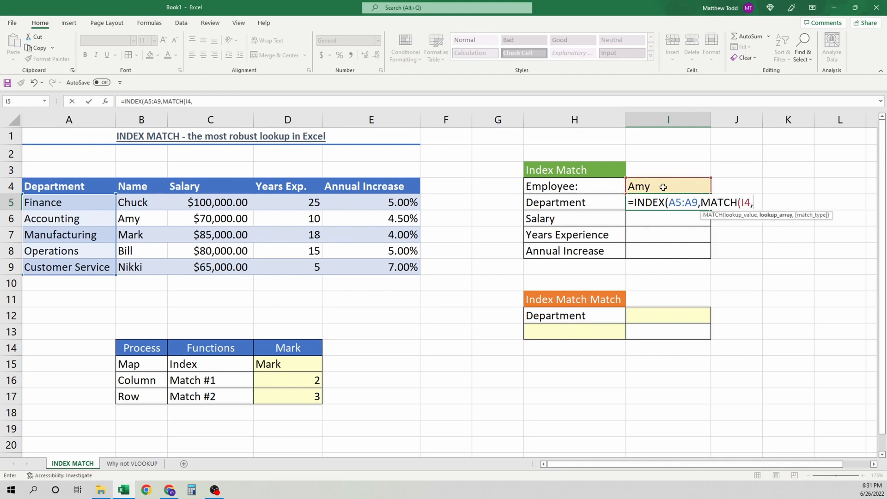
drag(141, 202, 142, 267)
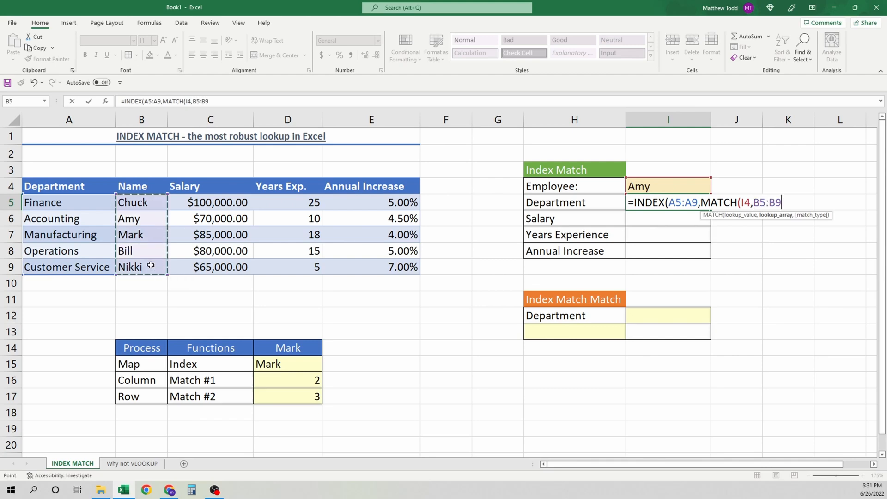
text(,)
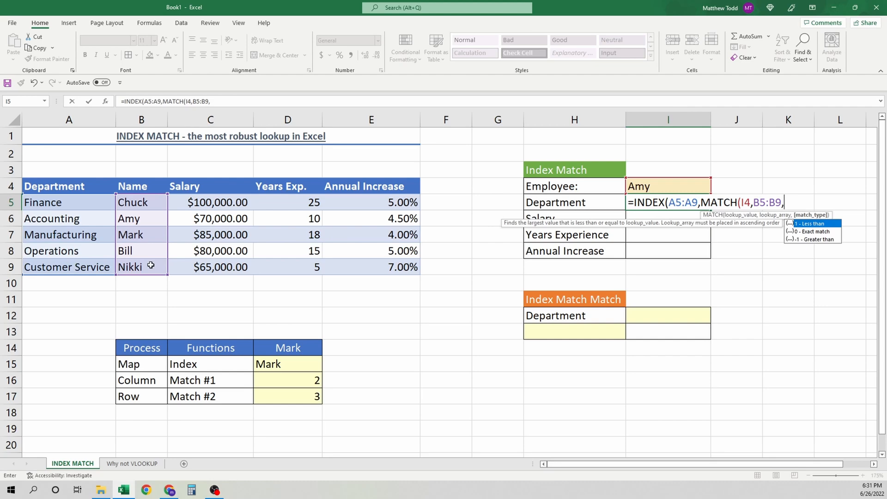
text(0)))
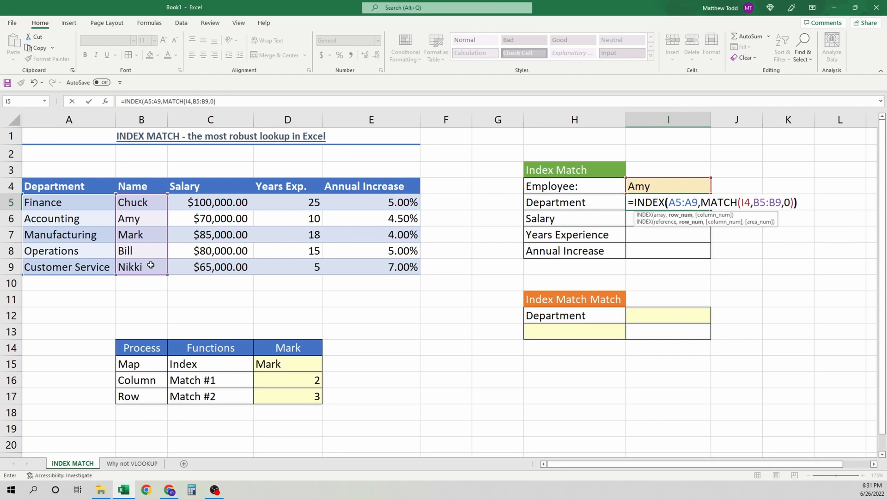
key(enter)
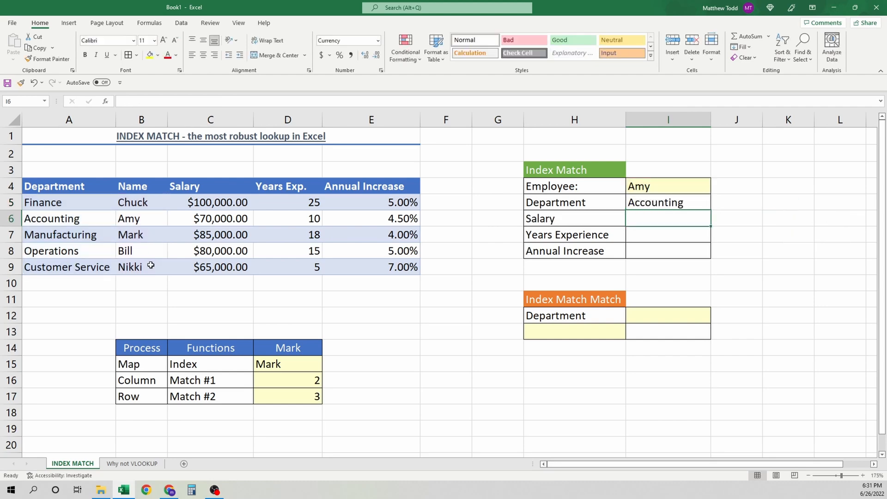
Step: Test the department lookup by switching the Employee dropdown to Mark and Nikki
click(667, 186)
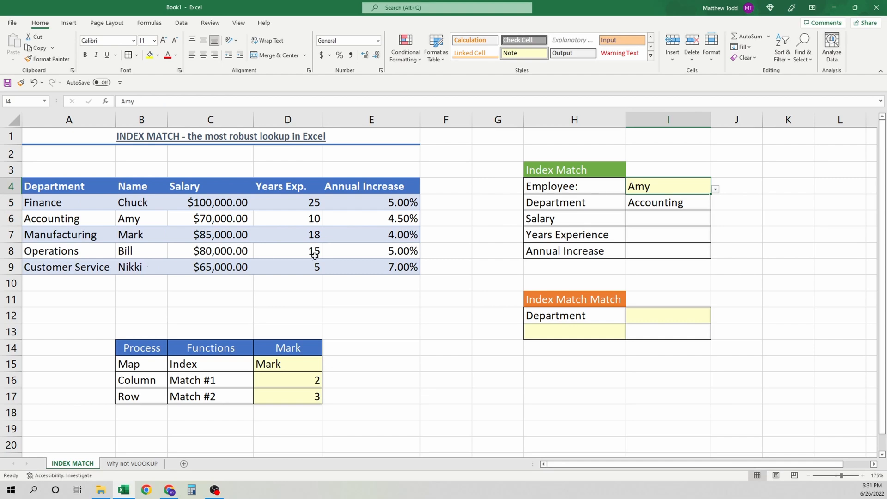
click(715, 189)
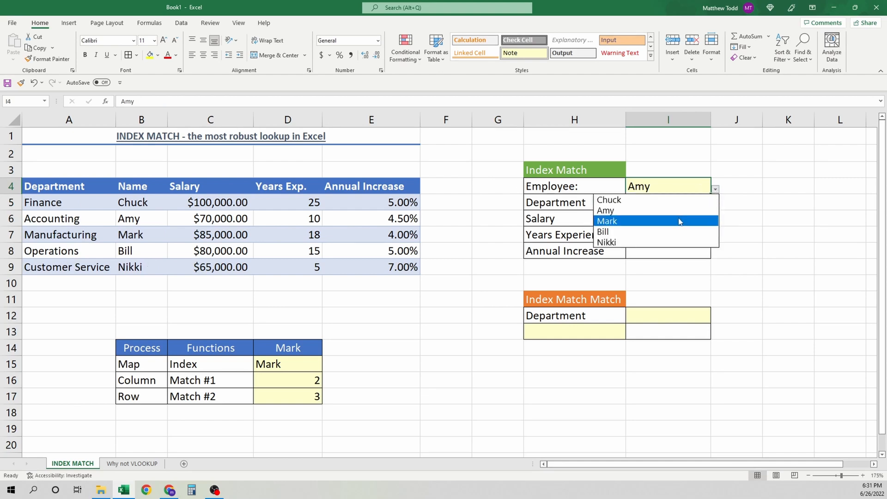
click(607, 221)
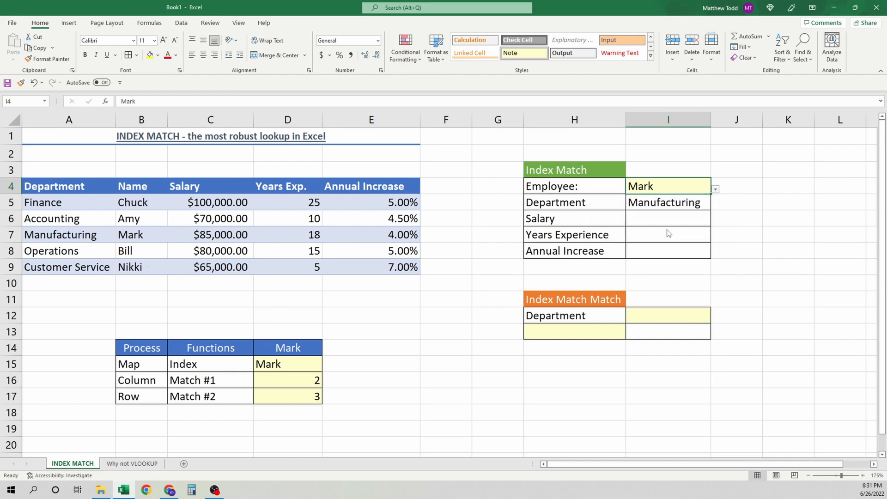
text(Nikki)
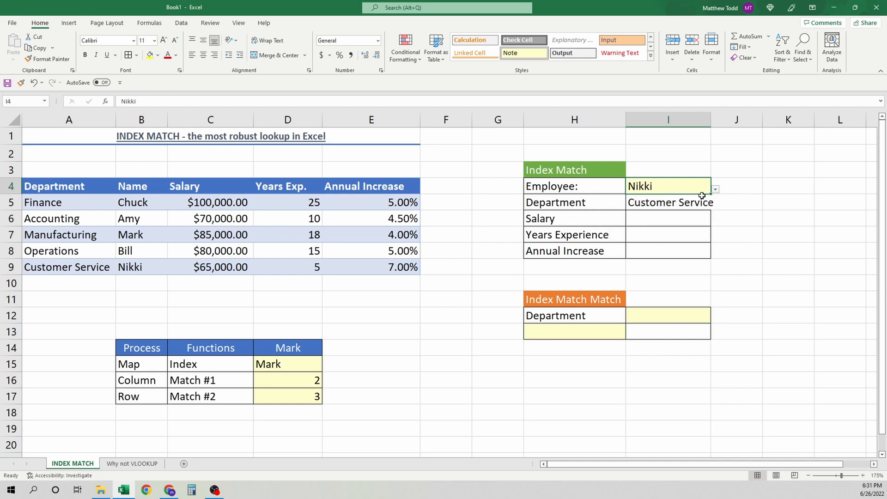
click(667, 186)
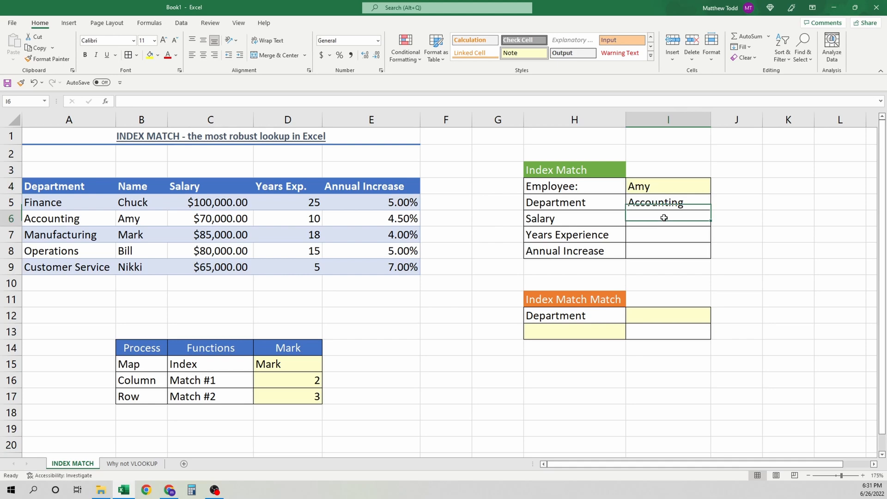
Step: Enter =INDEX(C5:C9,MATCH(I4,B5:B9,0)) in I6 so Salary shows $70,000.00 for Amy
text(=)
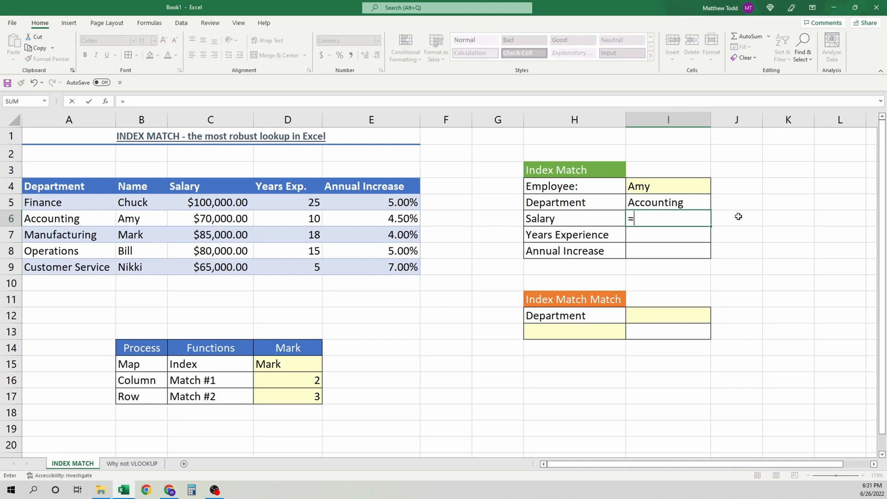
text(INDEX()
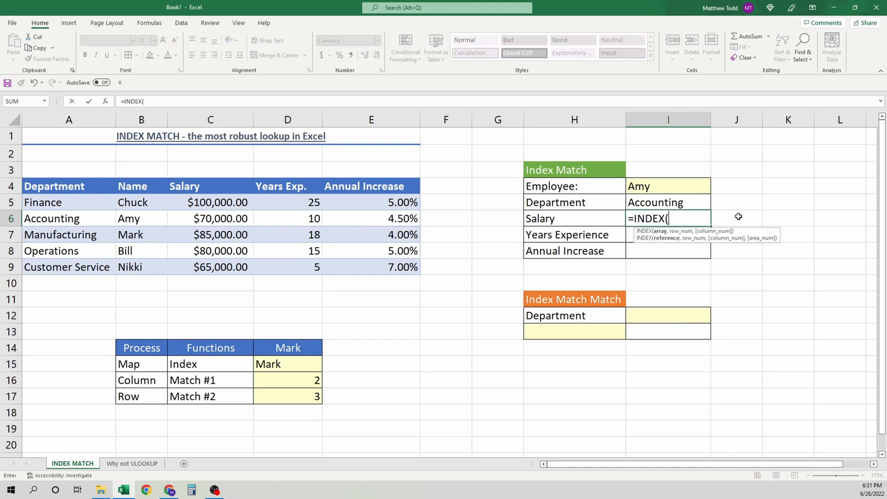
drag(211, 202, 211, 267)
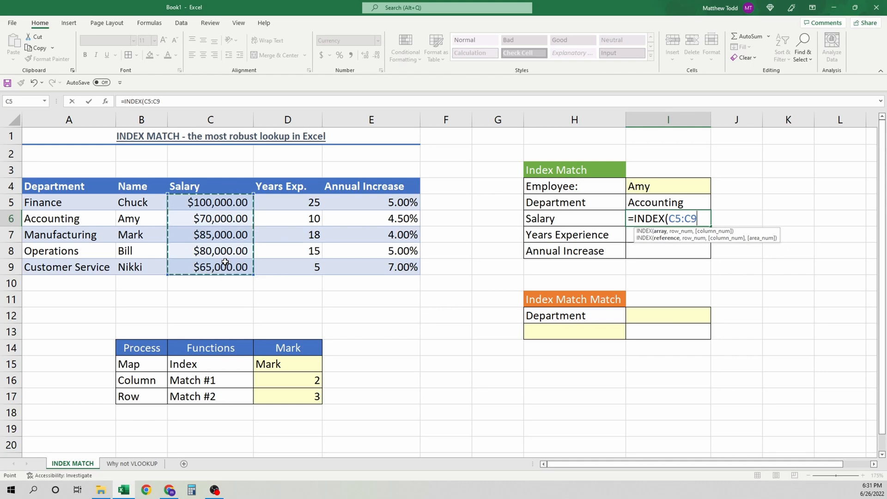
text(,)
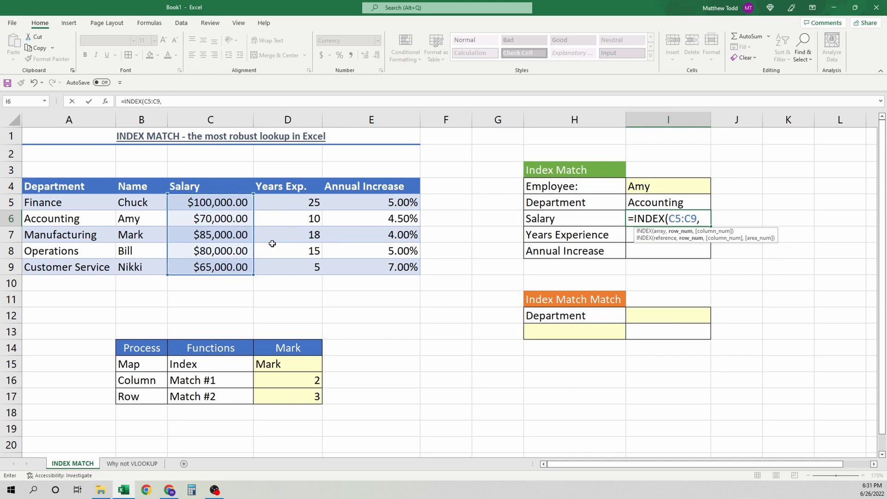
text(MATCH()
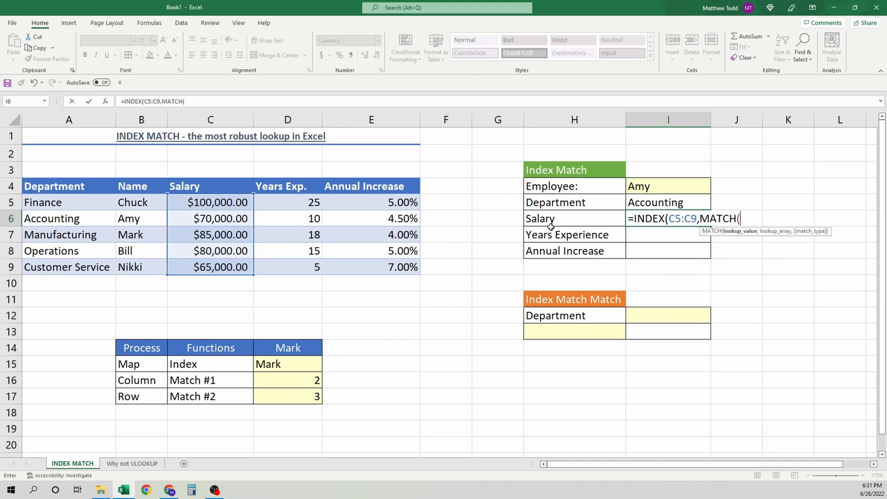
click(141, 201)
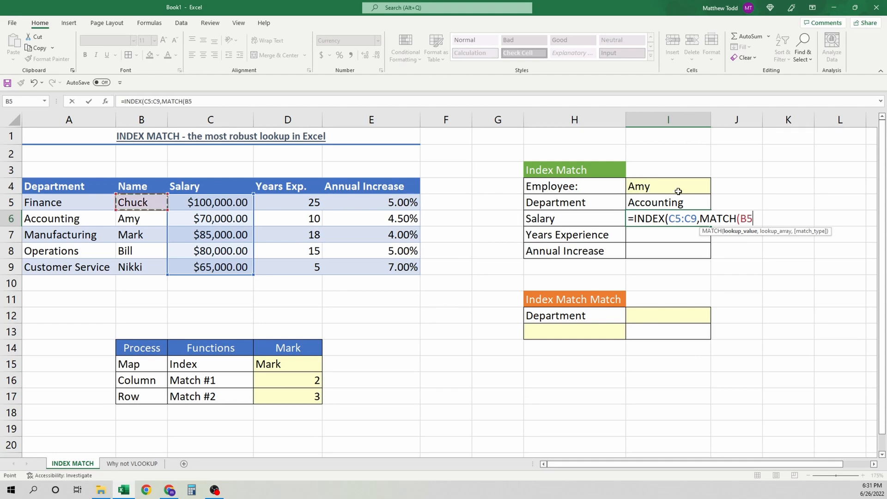
click(667, 186)
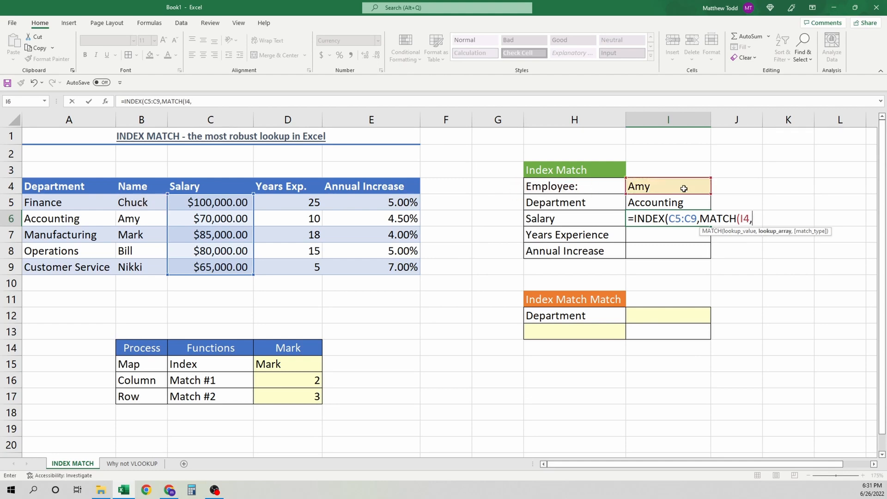
drag(142, 201, 141, 267)
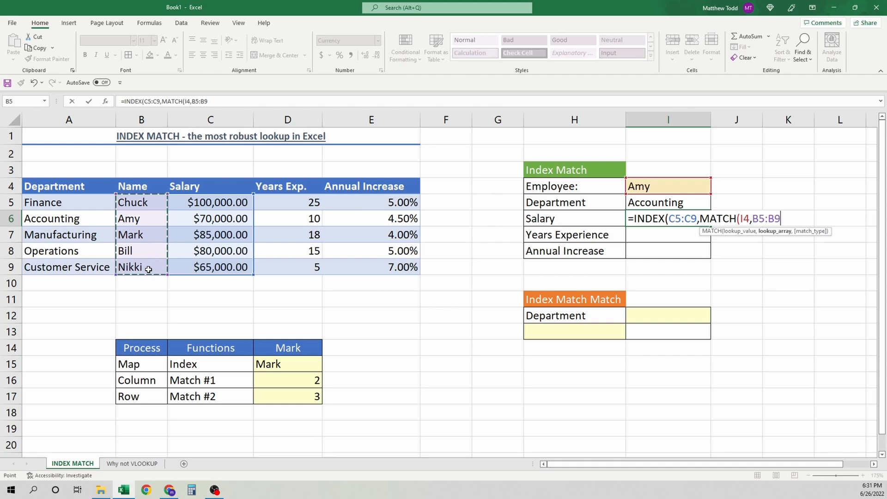
text(,0)
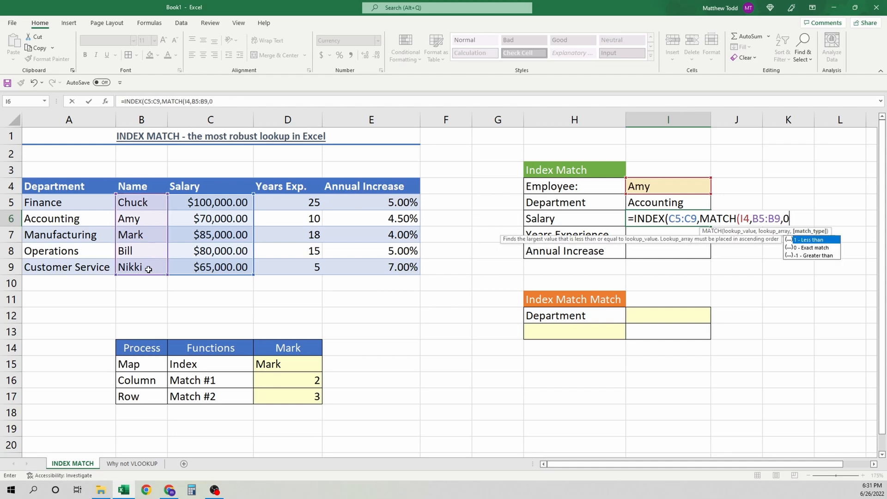
text())
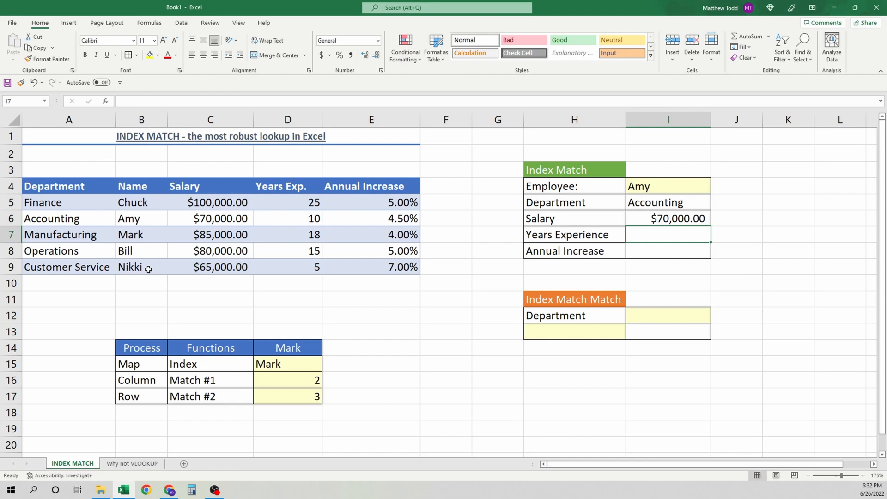
Step: Enter =INDEX(D5:D9,MATCH(I4,B5:B9,0)) in I7 so Years Experience shows 10 for Amy
text(=)
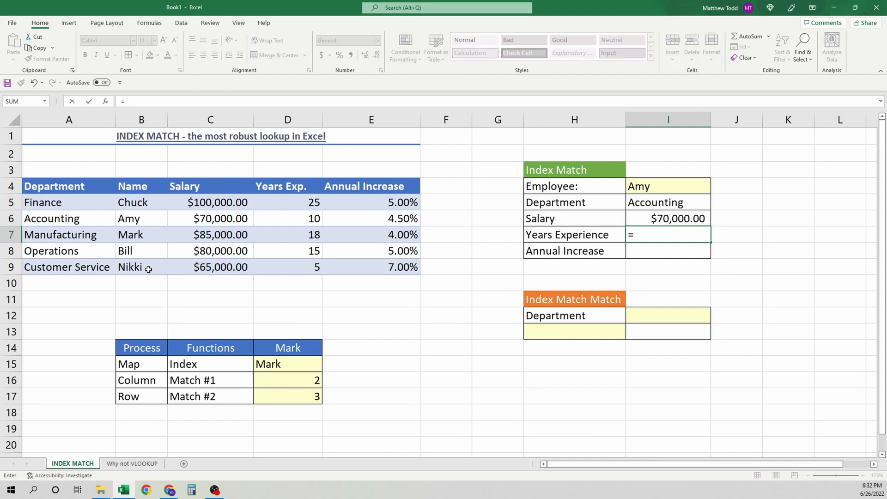
text(index)
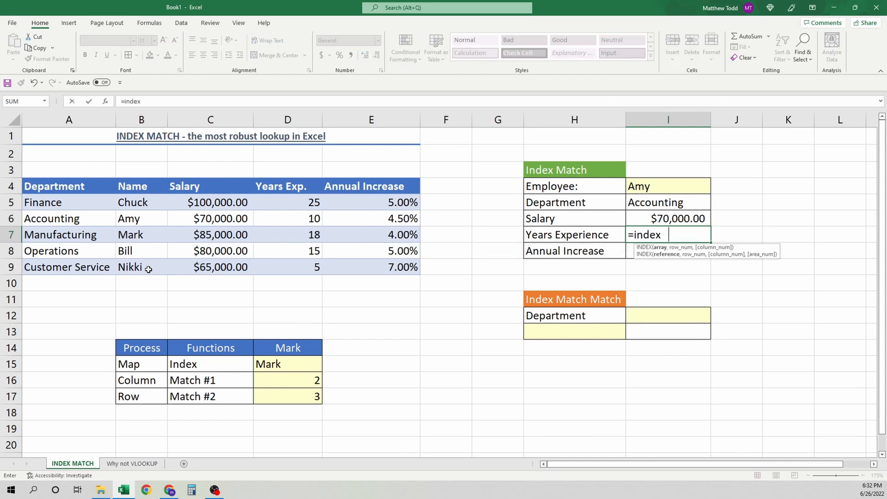
text(()
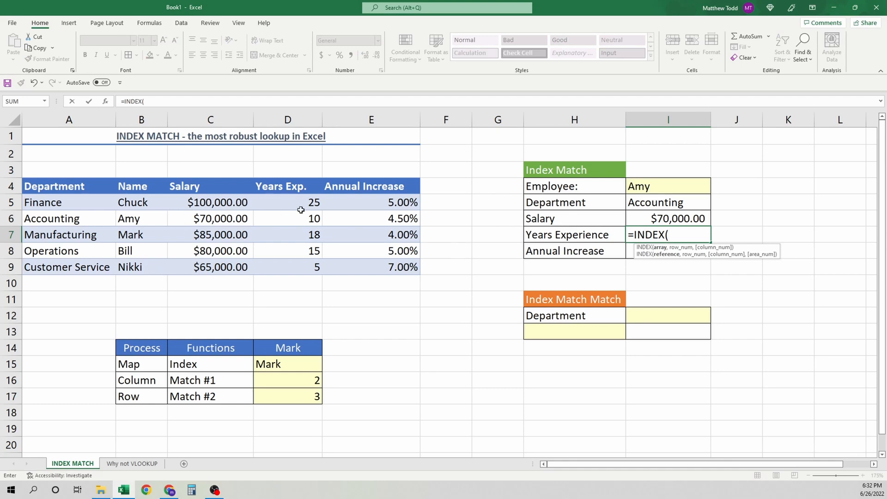
drag(287, 202, 288, 267)
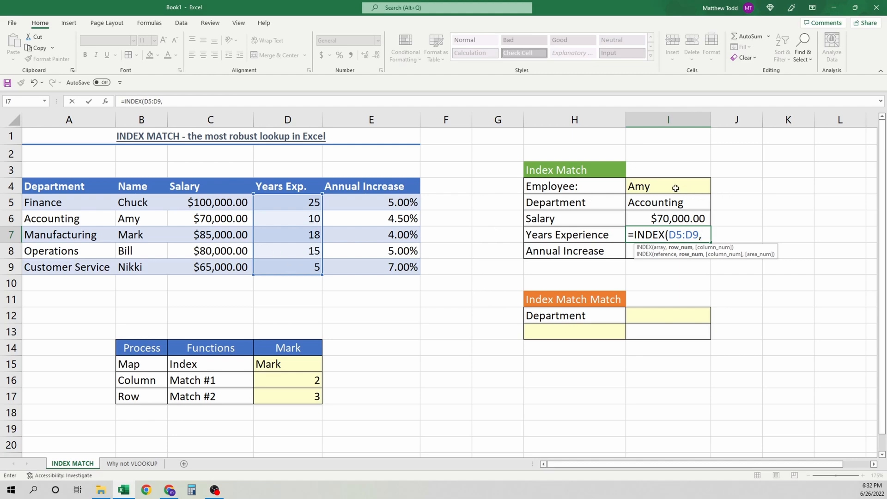
text(mtch)
key(Enter)
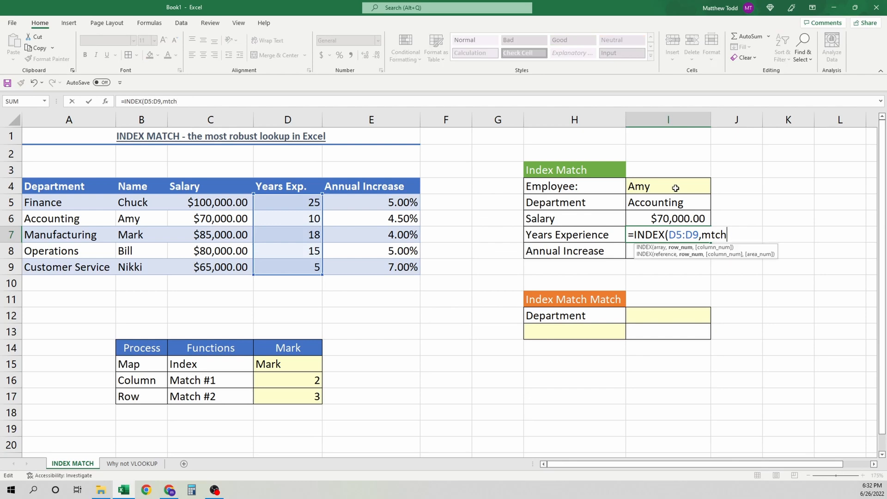
text(MATCH()
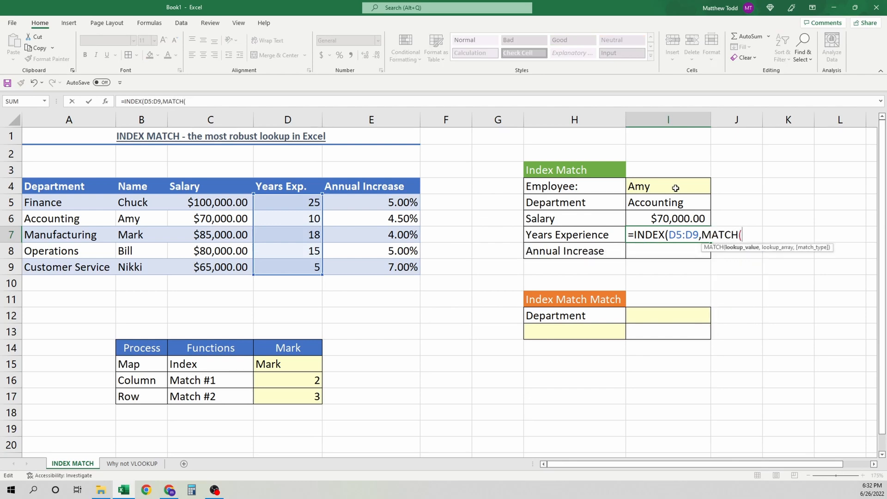
click(667, 186)
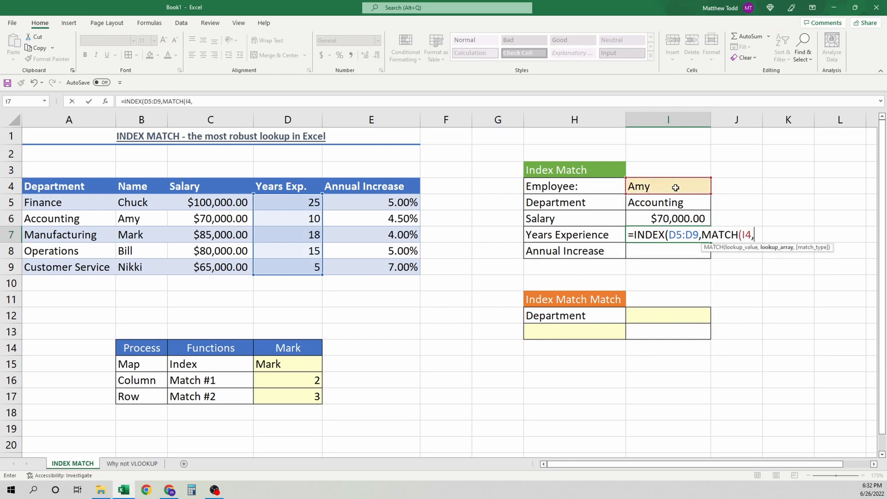
drag(141, 202, 141, 250)
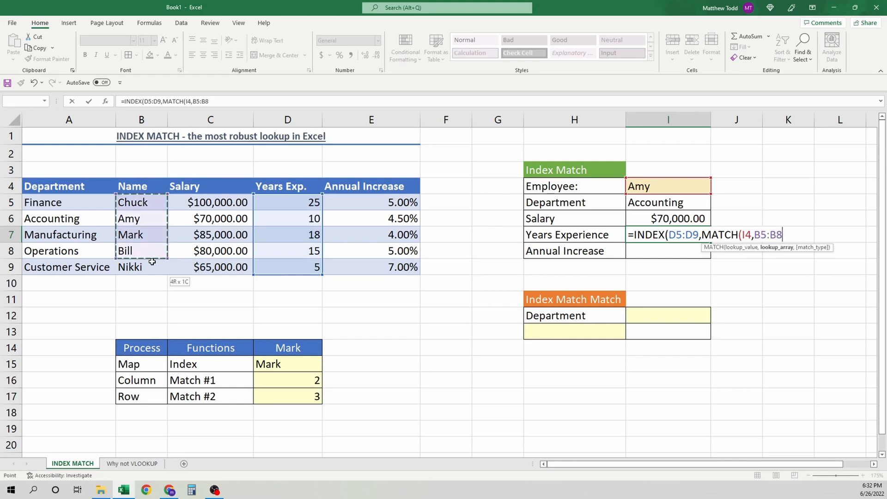
text(,0)
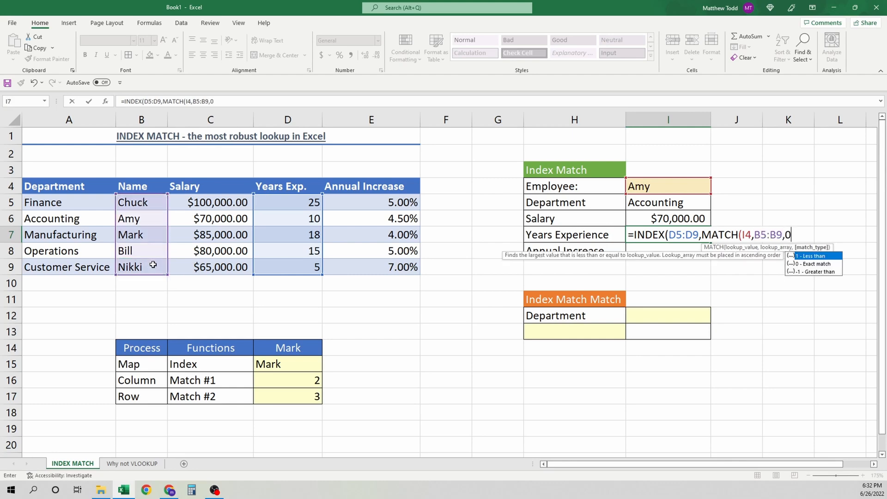
text())
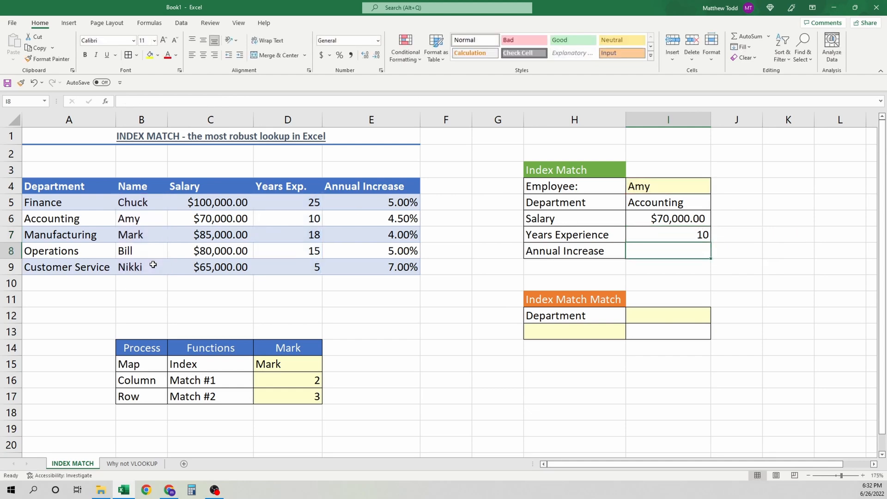
Step: Enter =INDEX(E5:E9,MATCH(I4,B5:B9,0)) in I8 so Annual Increase returns 0.045 for Amy
text(=INDEX()
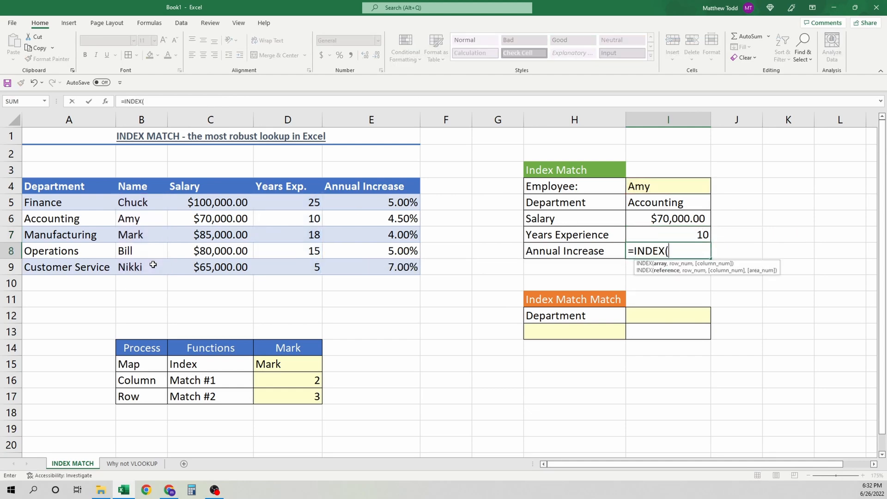
drag(371, 202, 371, 266)
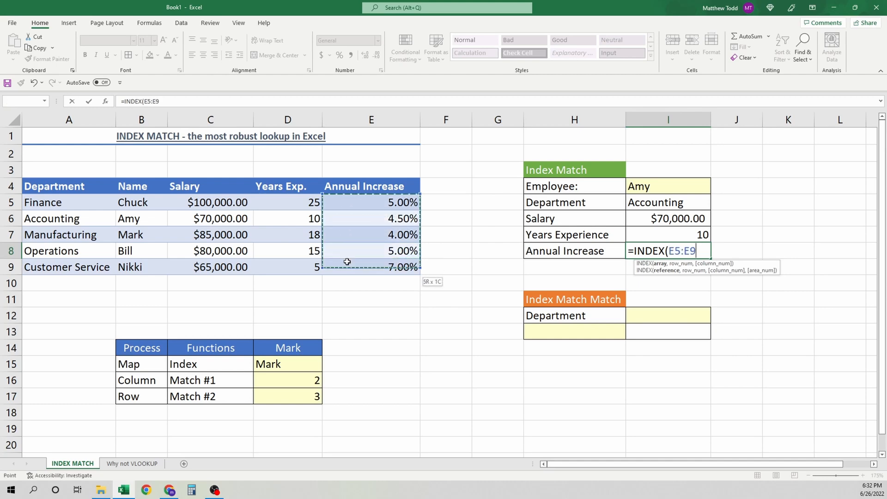
text(,mat)
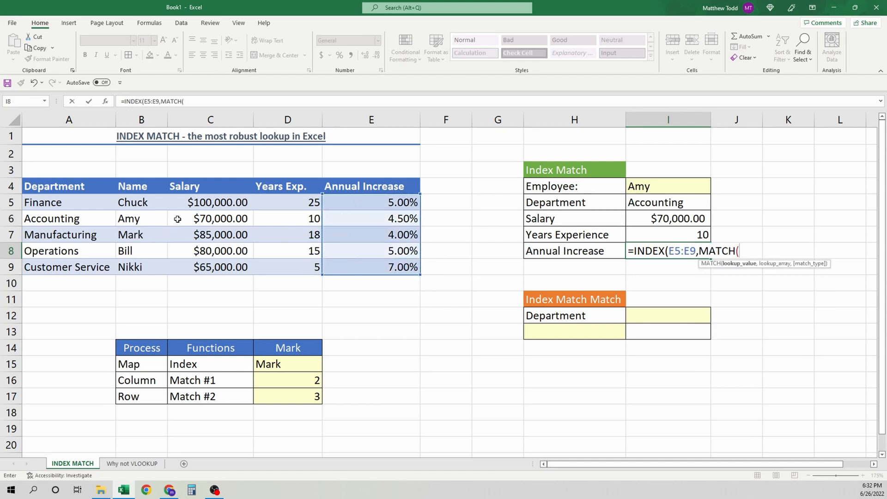
click(667, 185)
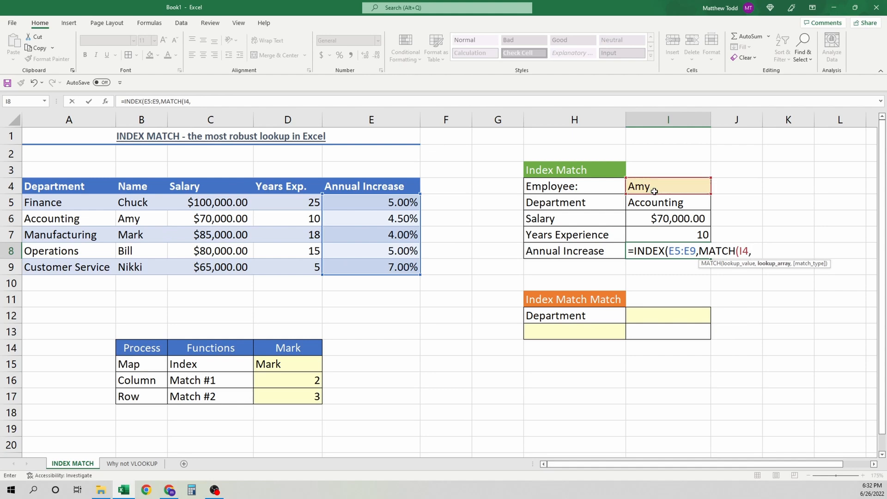
drag(141, 202, 141, 267)
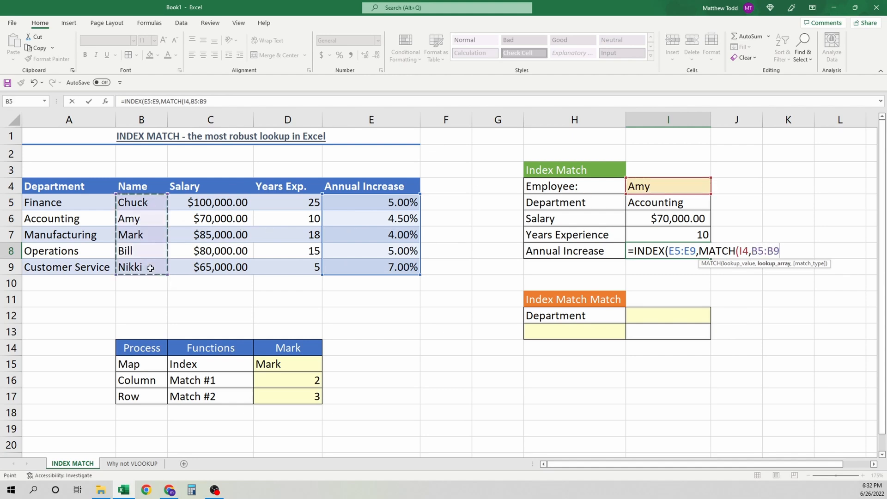
text(,0)
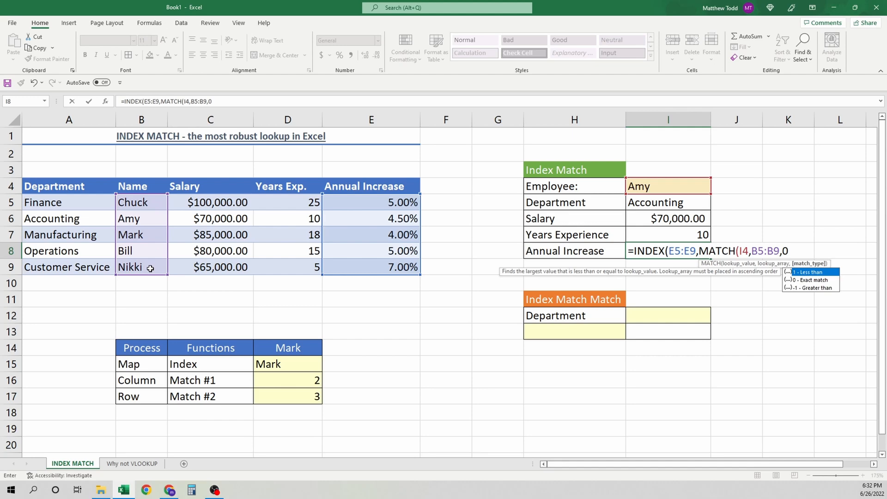
key(Enter)
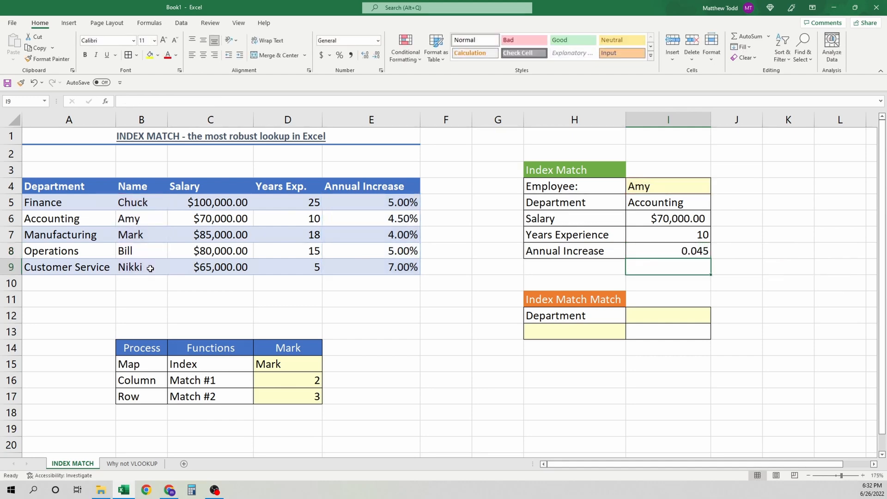
Step: Format Amy's Annual Increase in I8 as a percentage with two decimals, 4.50%
click(667, 251)
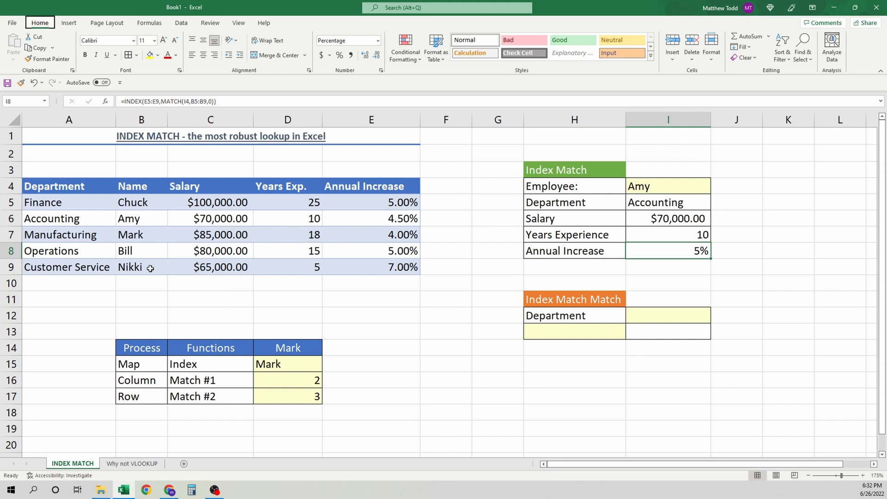
click(668, 218)
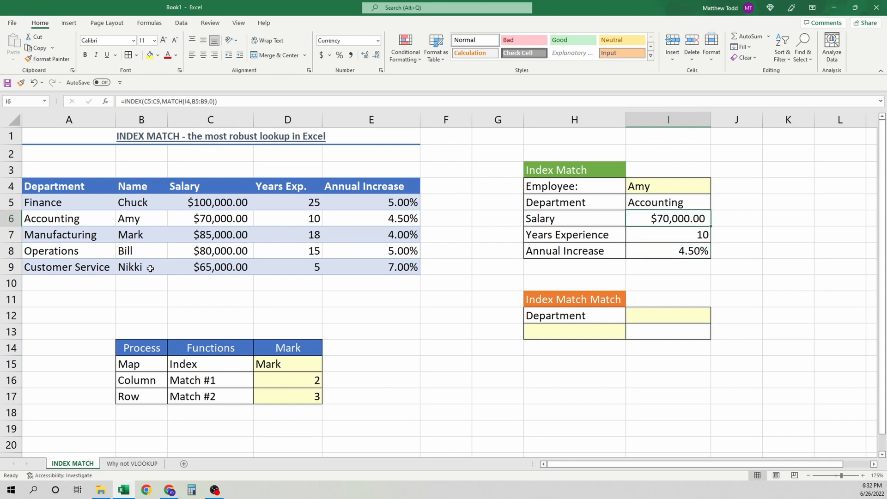
click(668, 186)
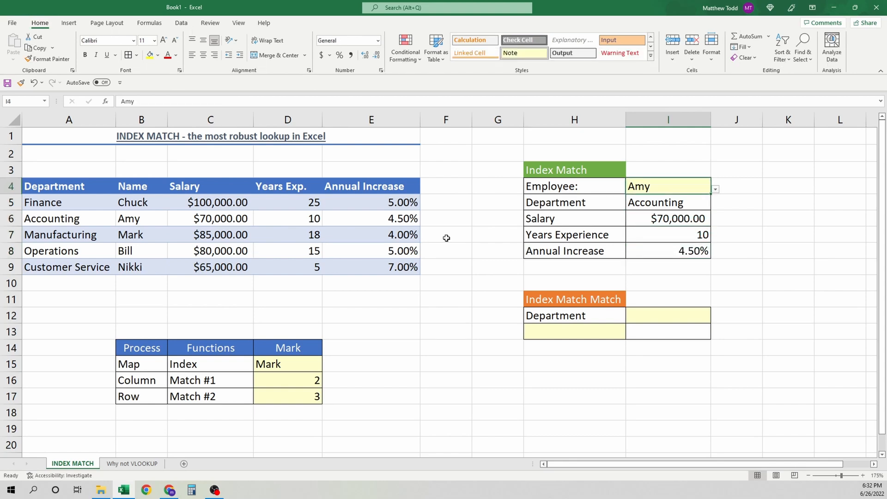
click(713, 188)
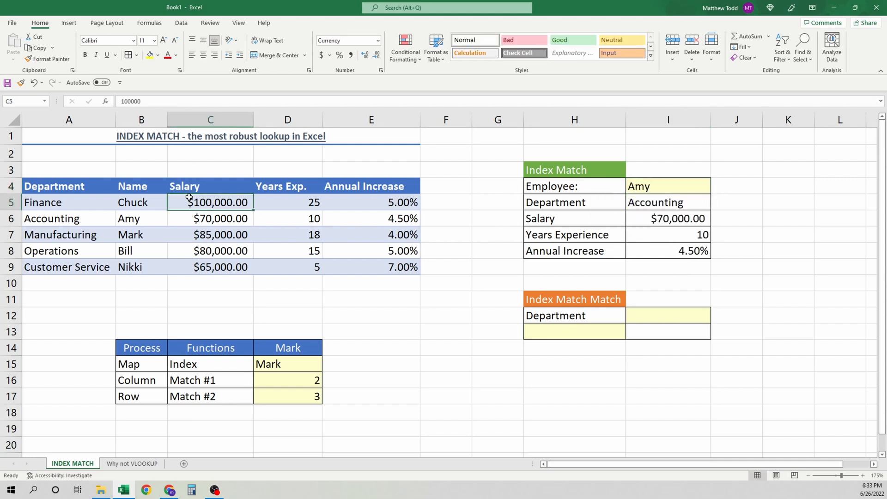
Step: Insert a blank column before Salary and verify lookups by switching to Bill and back to Amy
right_click(209, 119)
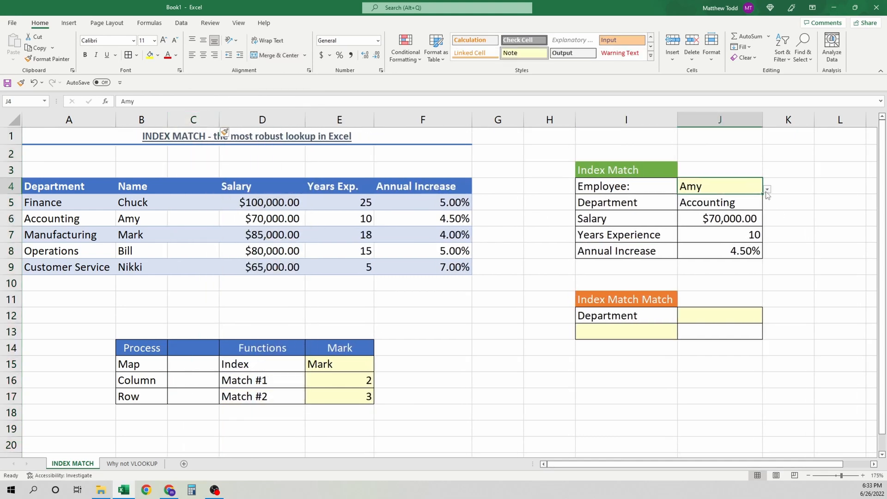
click(766, 189)
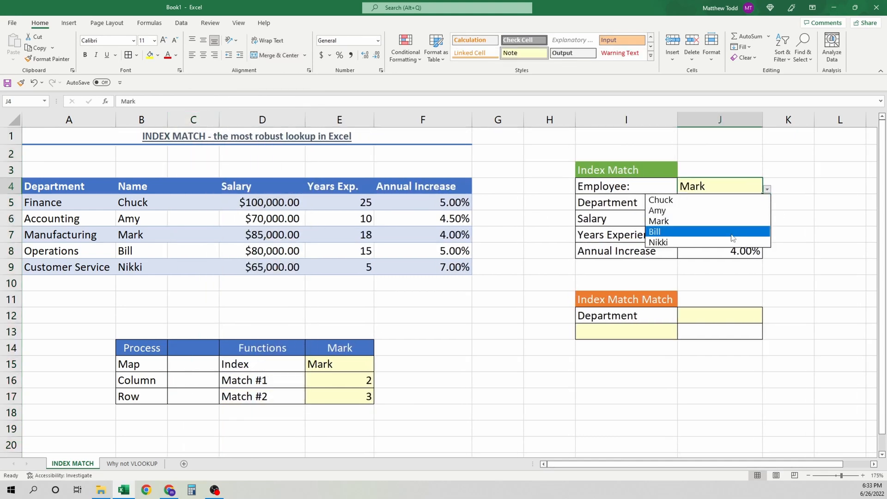
click(655, 231)
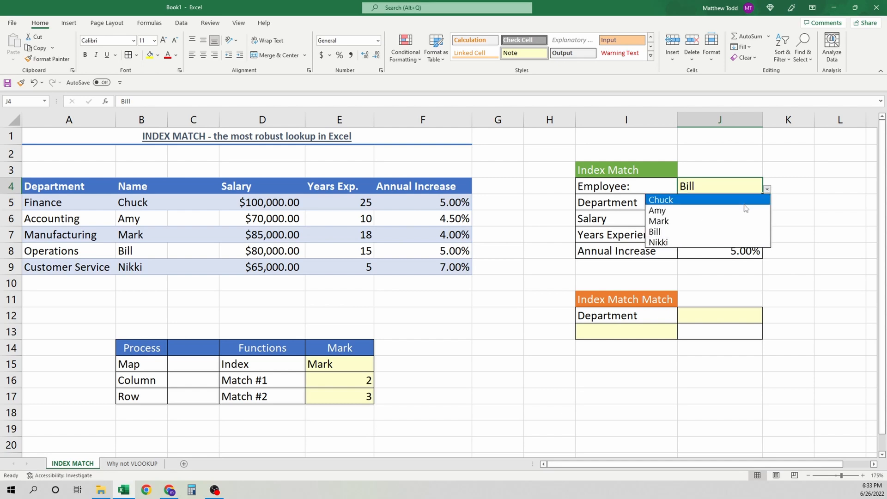
click(656, 210)
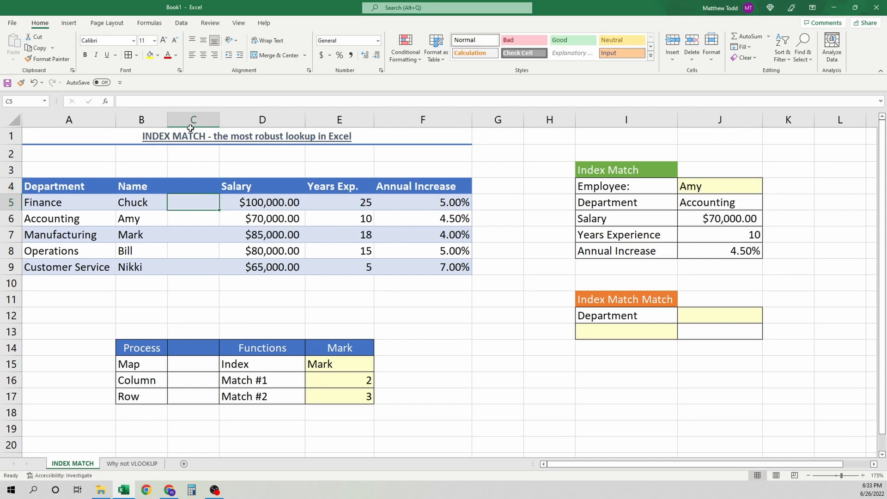
Step: Delete the blank column, then choose Accounting in I12 and Salary in H13
right_click(193, 120)
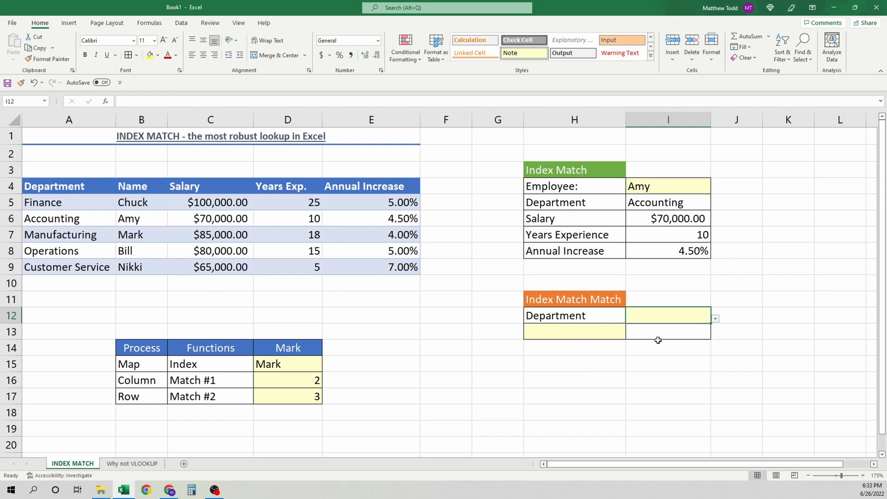
click(630, 331)
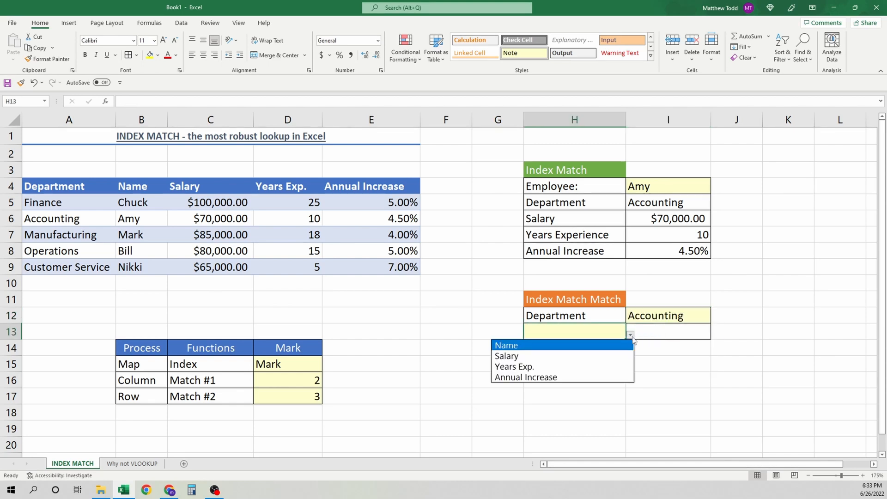
click(506, 356)
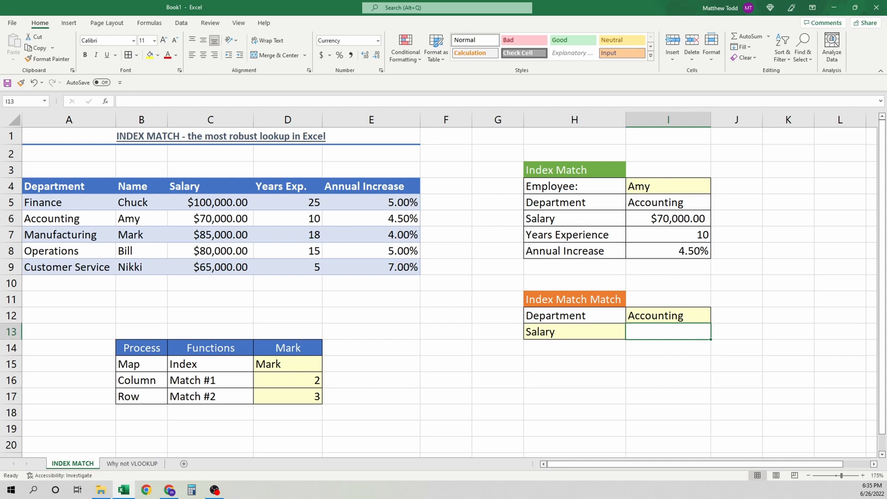
Step: Start I13 as =INDEX(B5:E9,MATCH(I12,A5:A9,0) matching the department row
text(=inde)
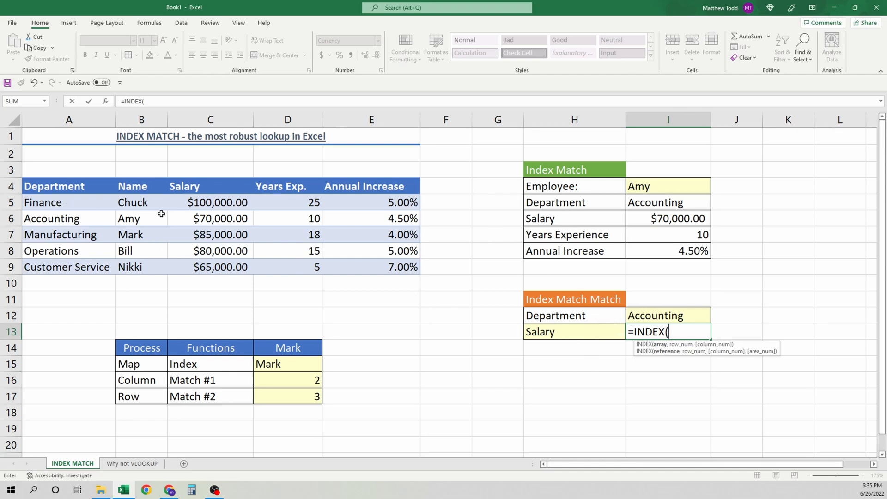
drag(115, 202, 420, 267)
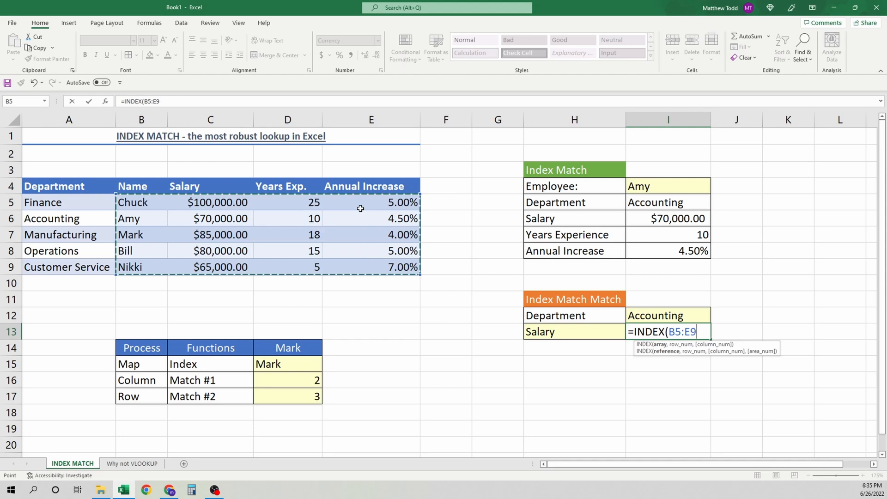
mouse_move(381, 226)
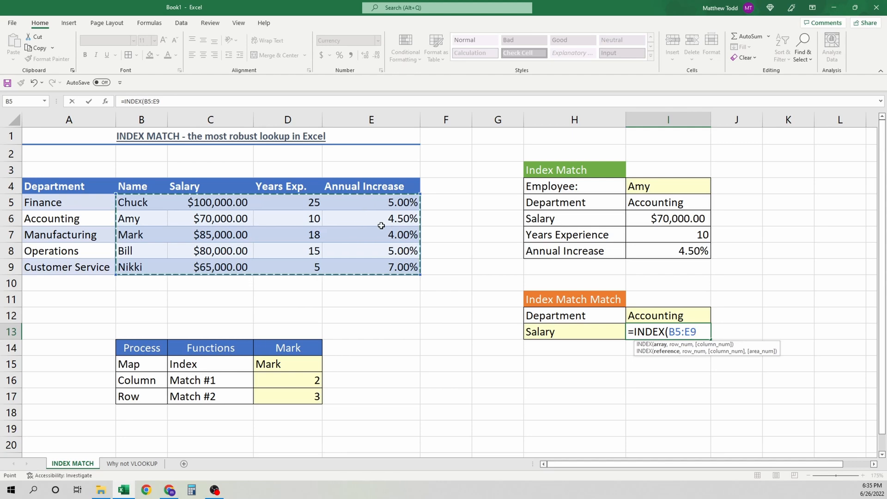
text(,)
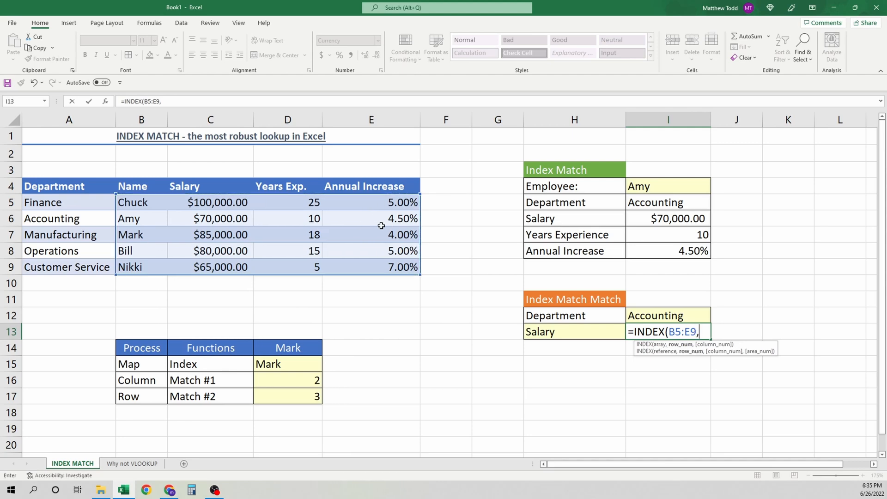
text(MATCH()
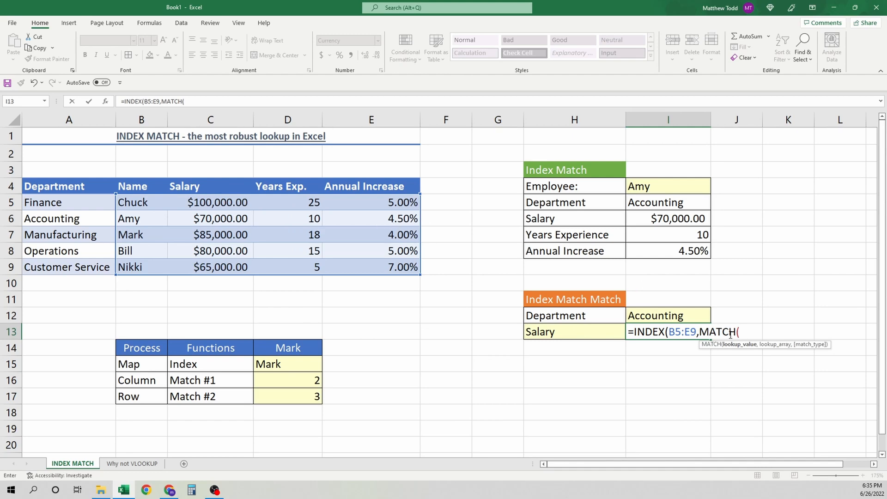
click(667, 315)
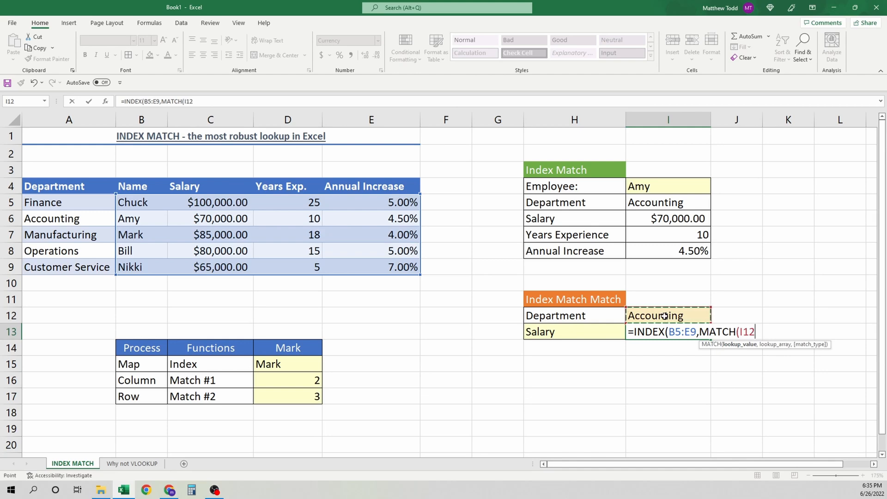
text(,)
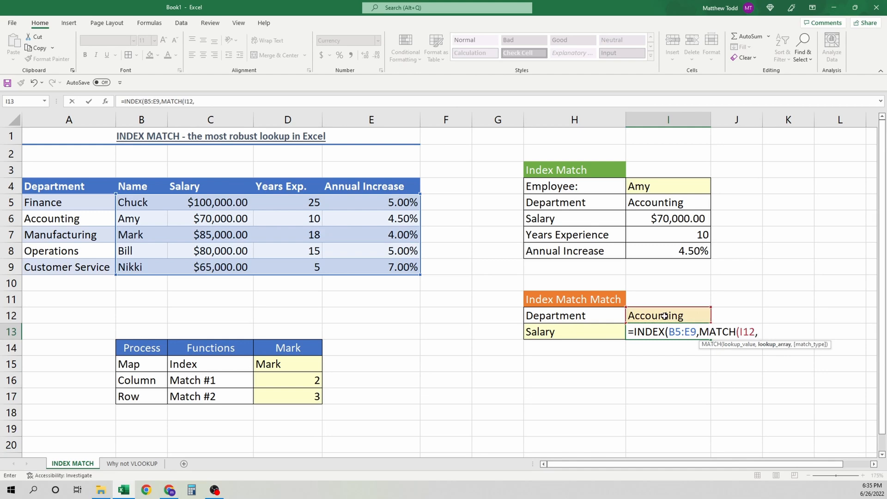
click(69, 202)
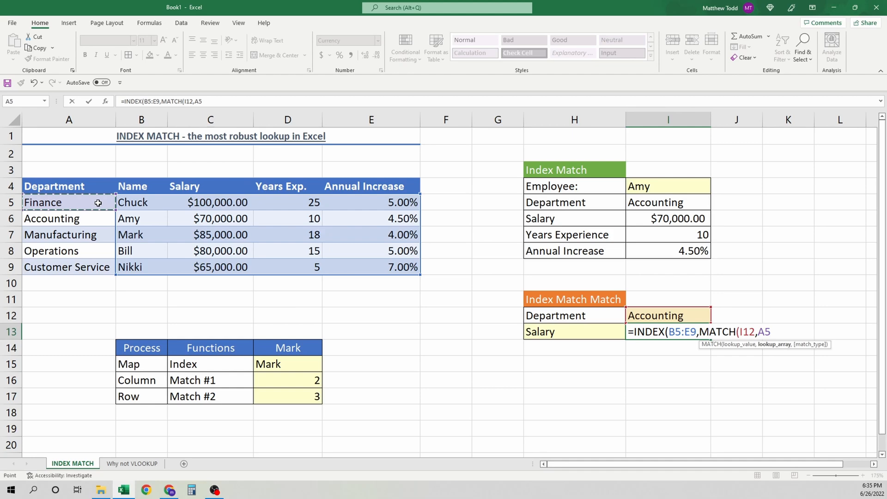
drag(43, 201, 69, 267)
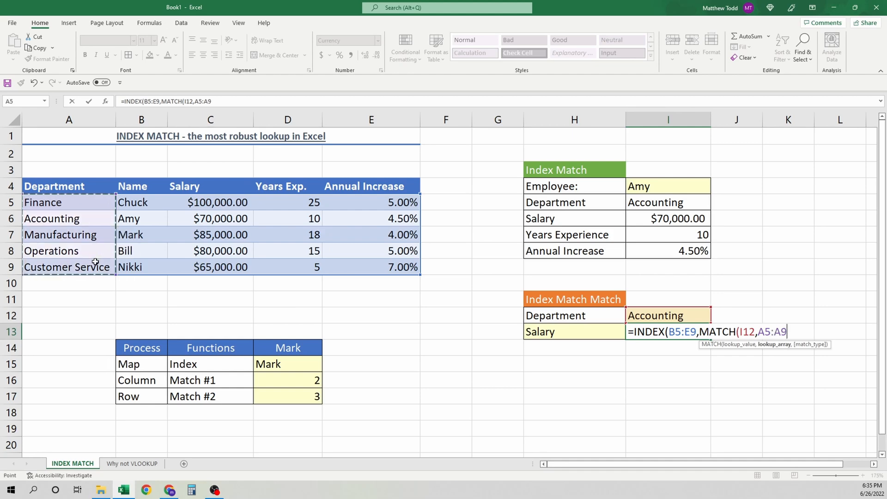
text(,0)
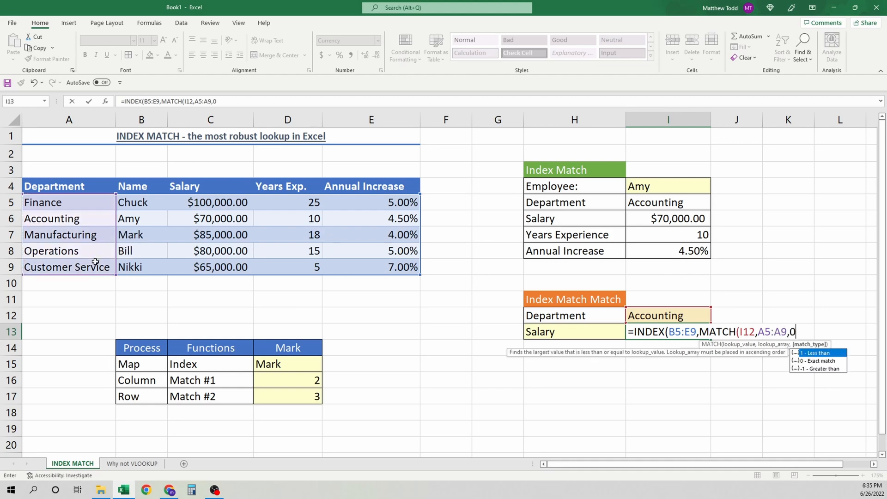
text())
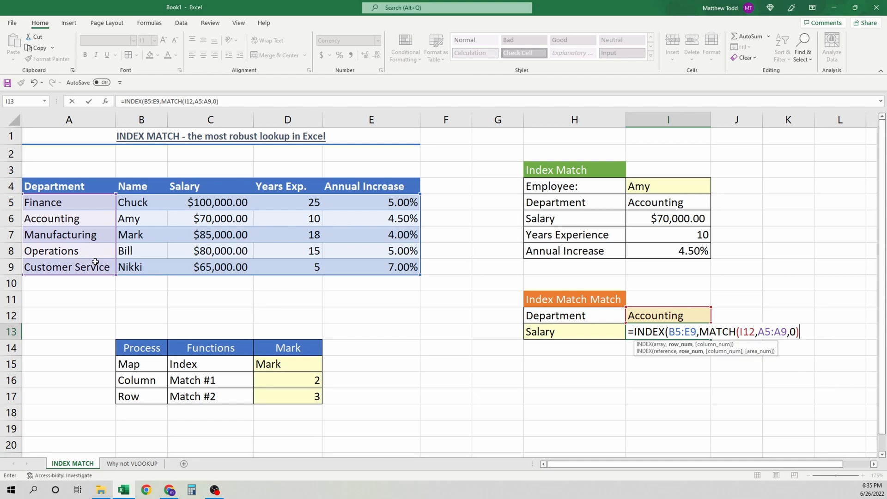
mouse_move(166, 186)
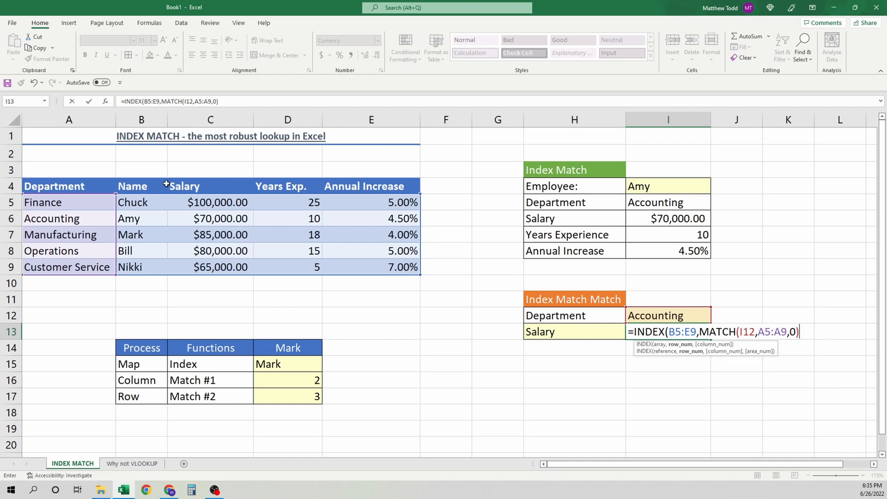
Step: Complete it with MATCH(H13,B4:E4,0)) so Accounting's Salary returns $70,000.00
text(,)
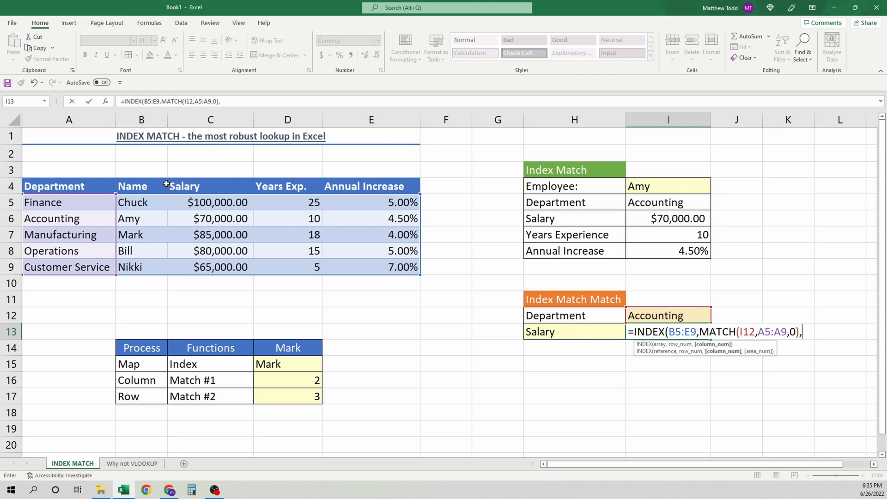
text(,MATCH()
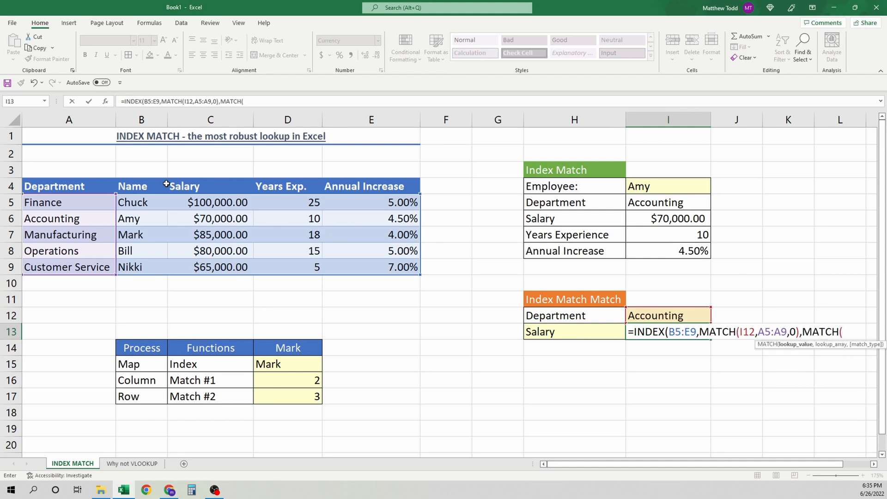
click(573, 331)
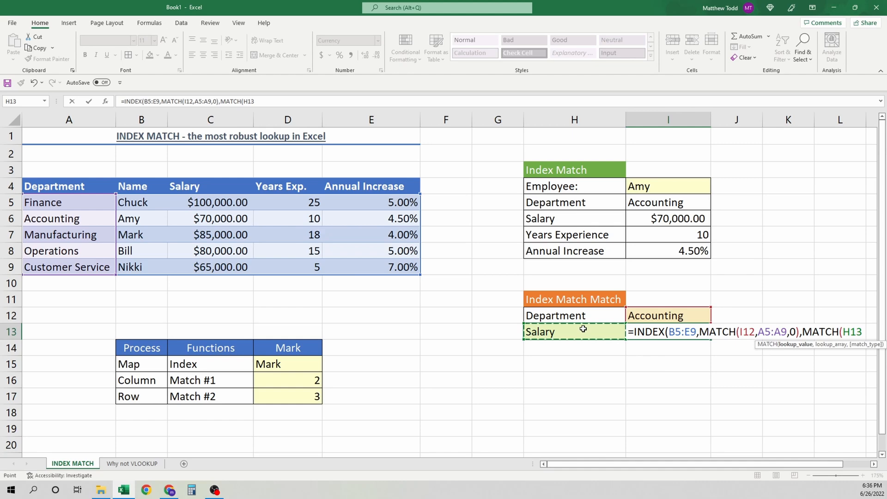
text(,B4:E4)
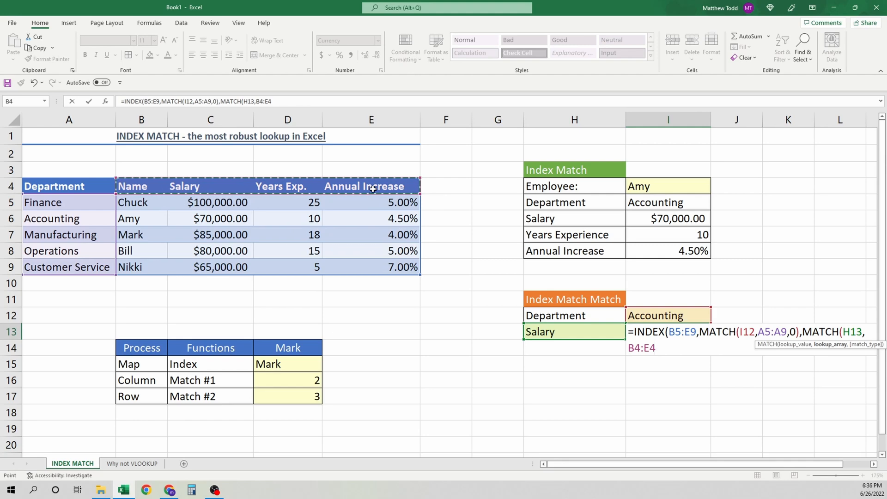
text(,)
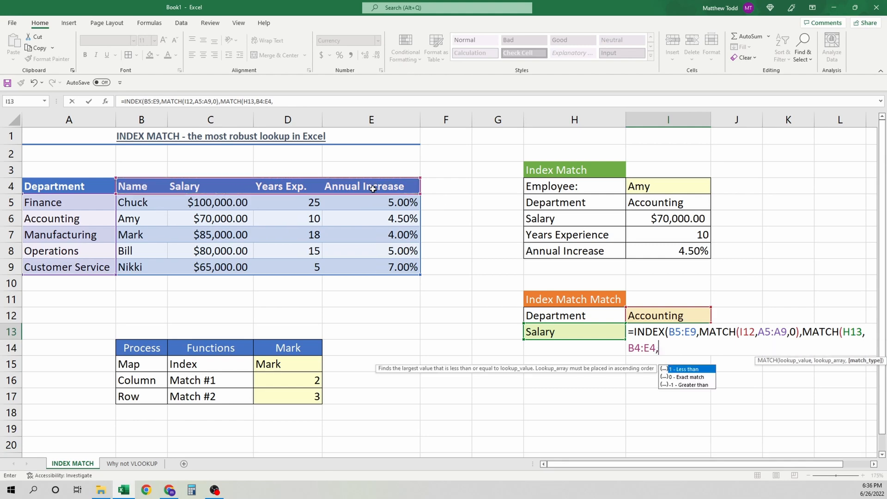
text(0)
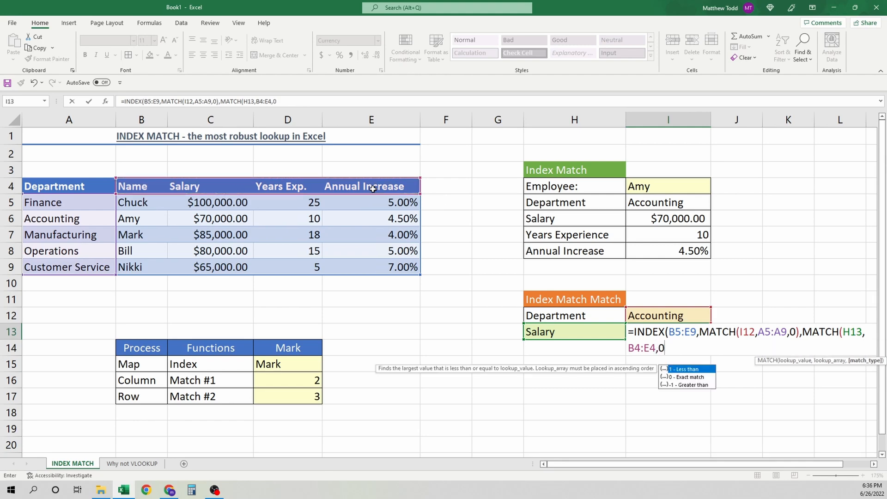
text())
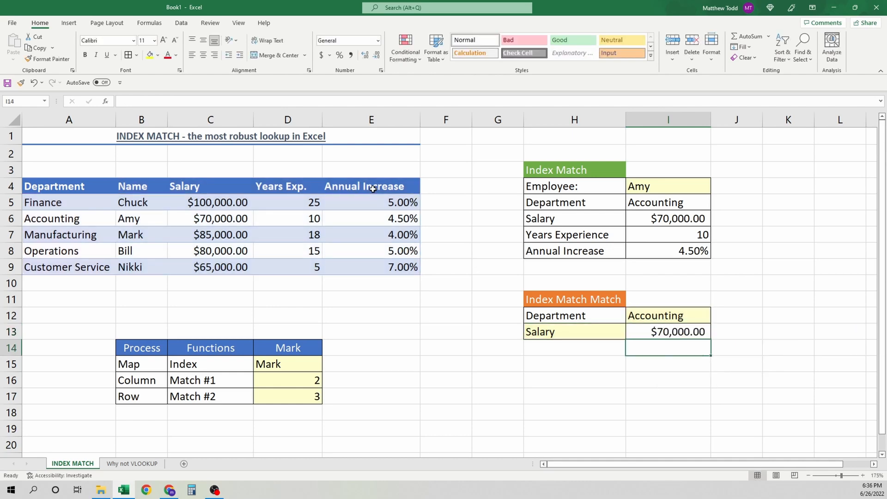
Step: Choose Customer Service in I12 and Years Exp. in H13 so the result becomes 5
click(655, 315)
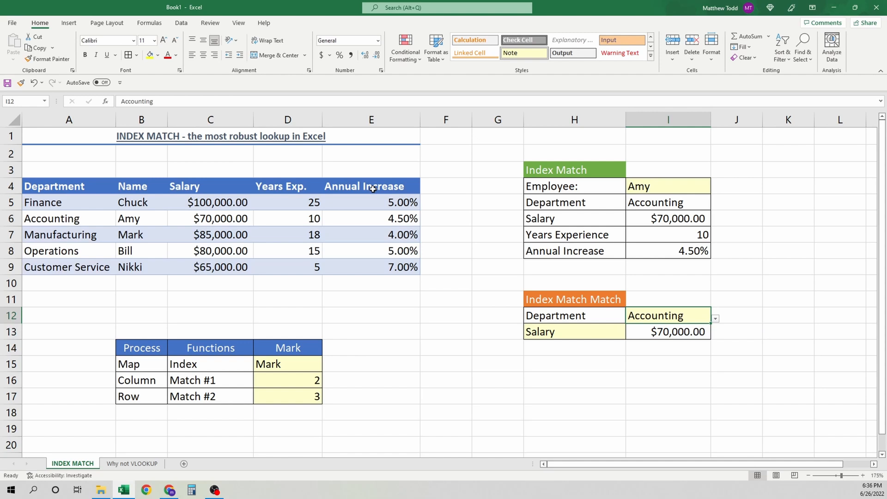
click(574, 332)
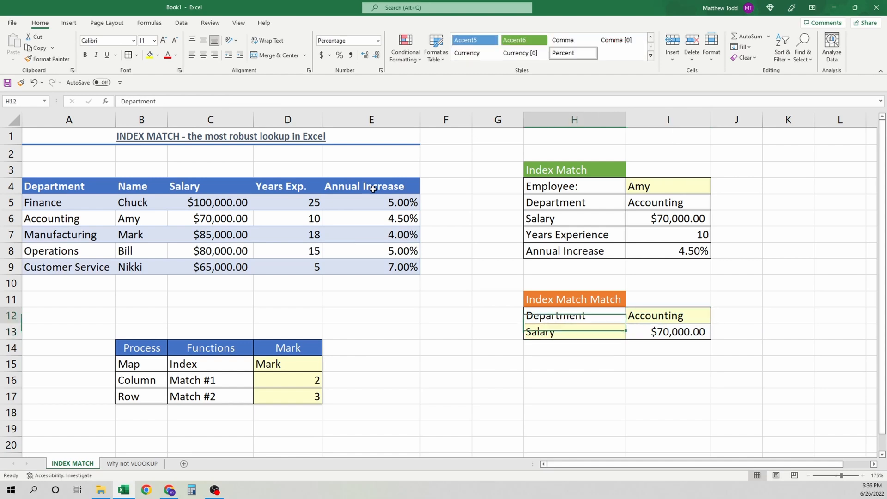
click(713, 314)
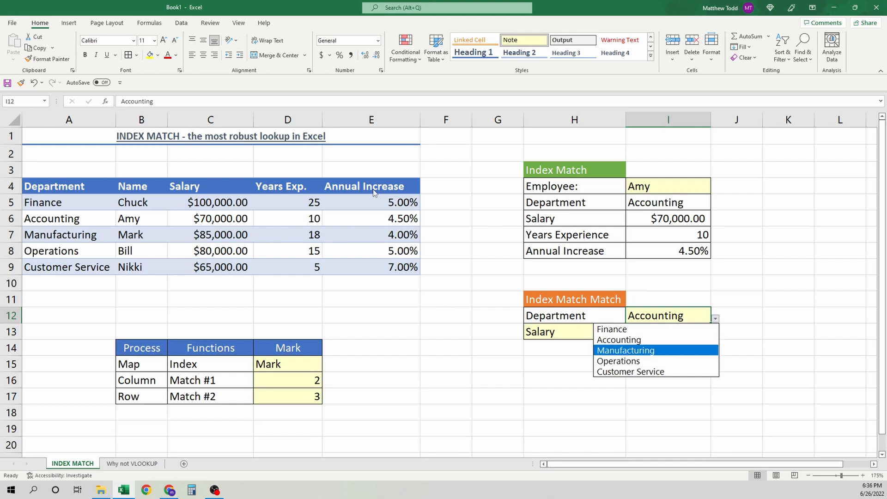
click(630, 371)
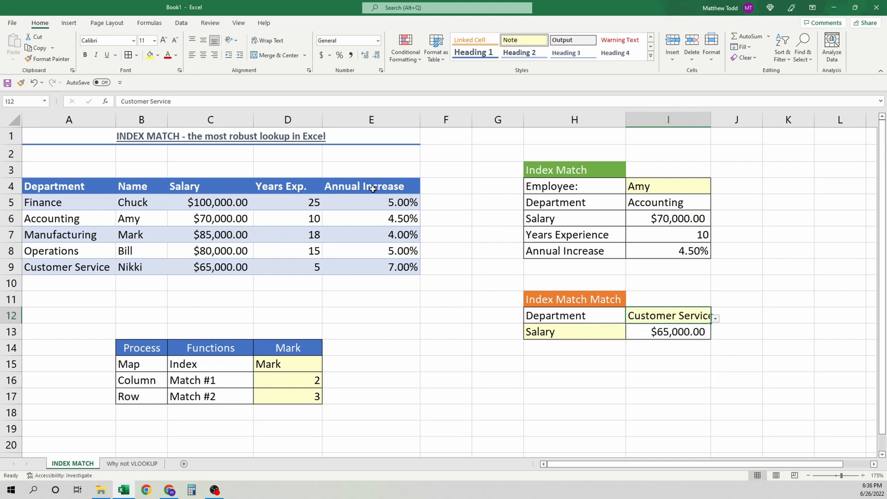
click(668, 331)
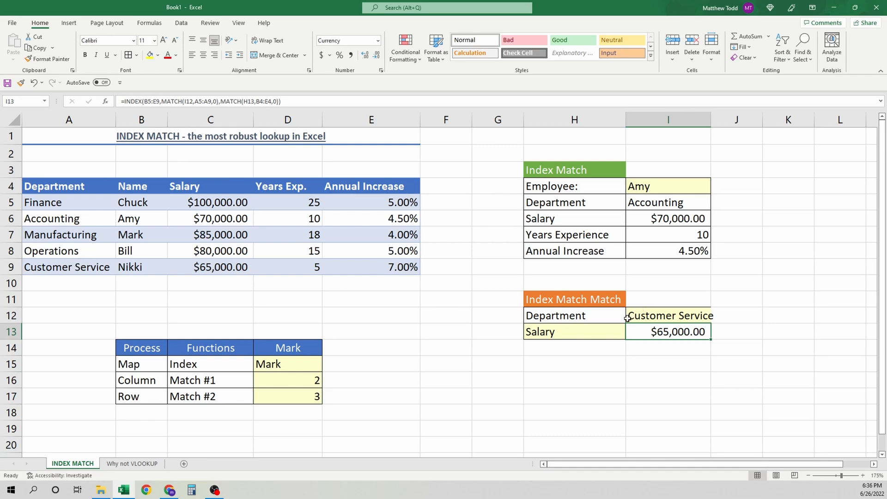
click(573, 332)
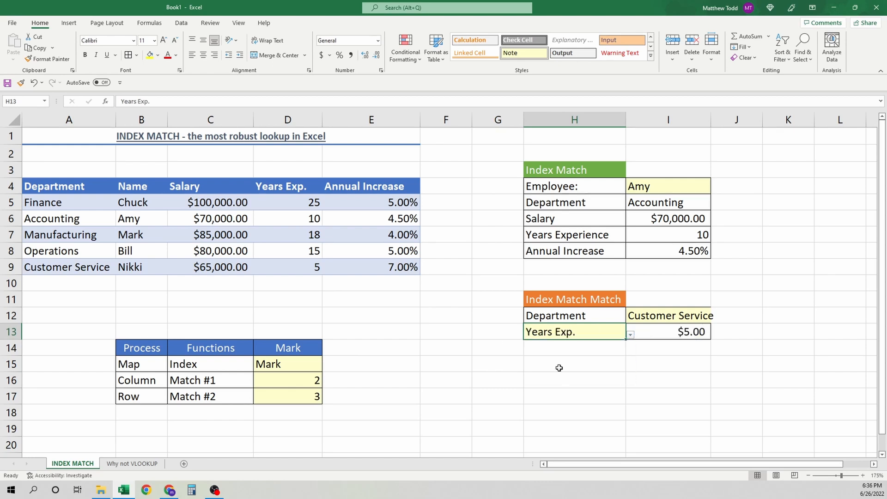
Step: Try Annual Increase, then choose Finance and Salary, the result showing as 10000000%
click(667, 331)
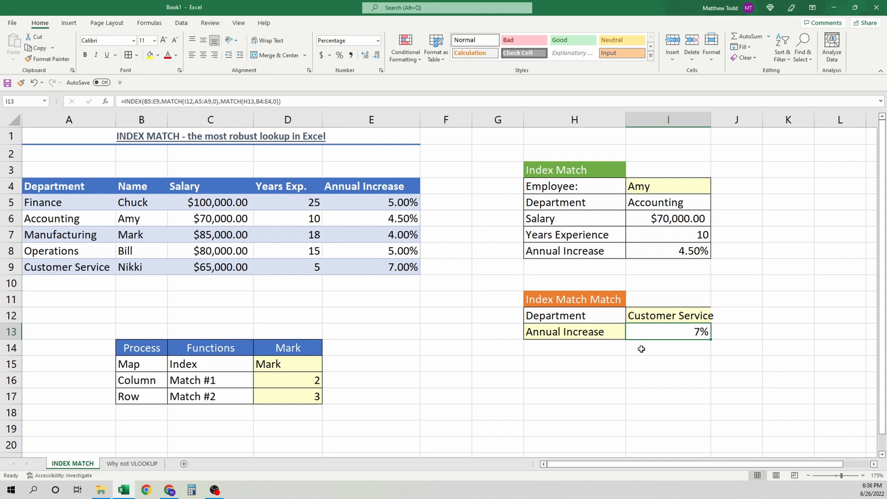
click(736, 314)
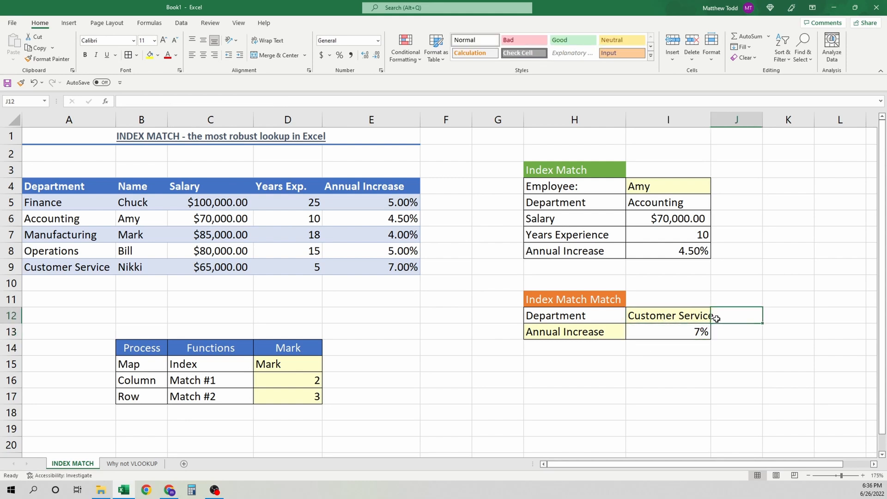
click(714, 314)
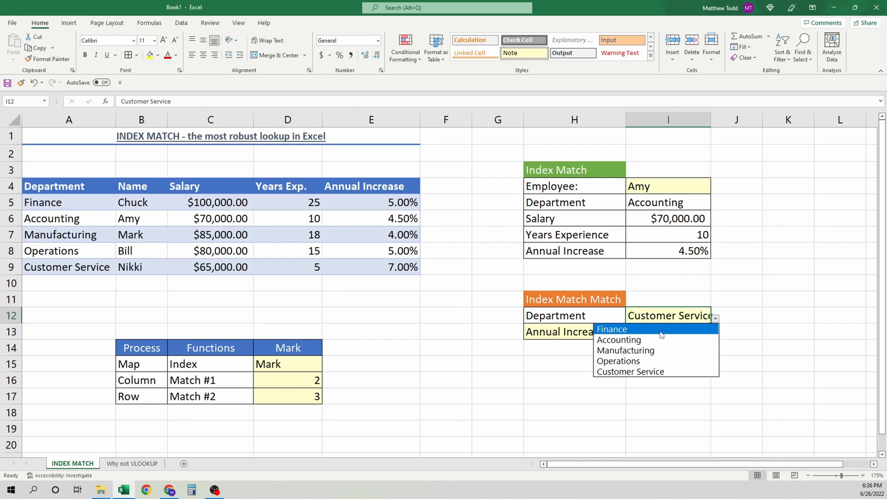
click(612, 328)
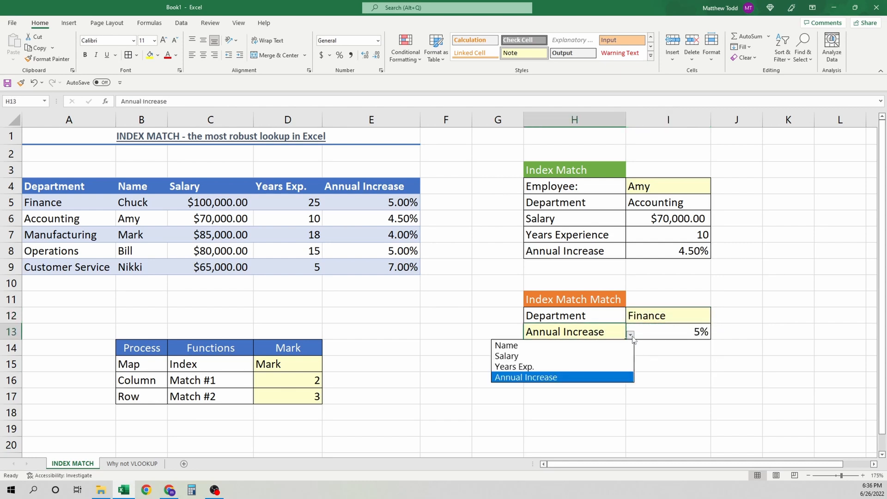
click(506, 355)
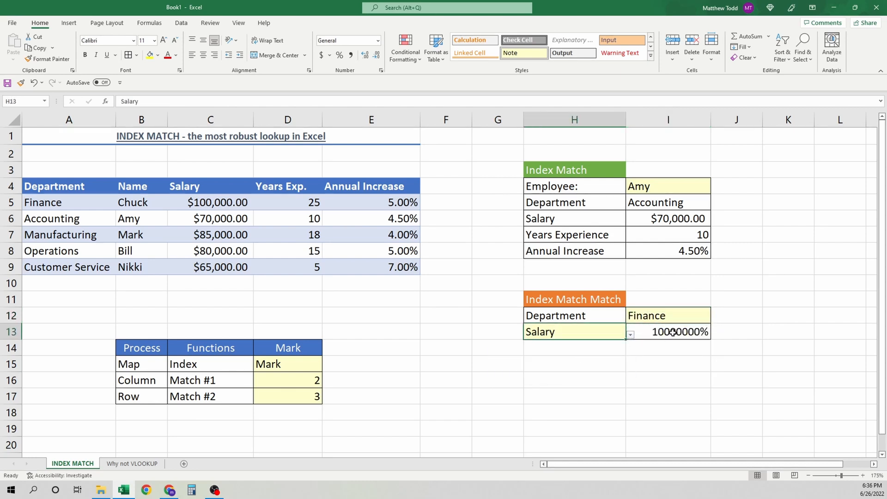